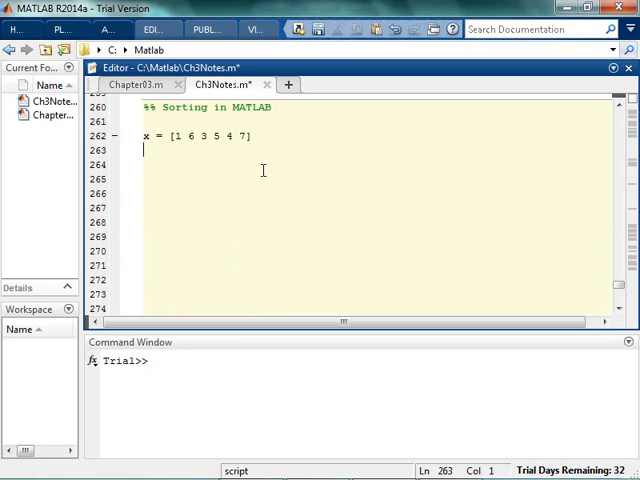
Store blah = sort(x), run it, and consult help sort in the Command Window.
text(blah =)
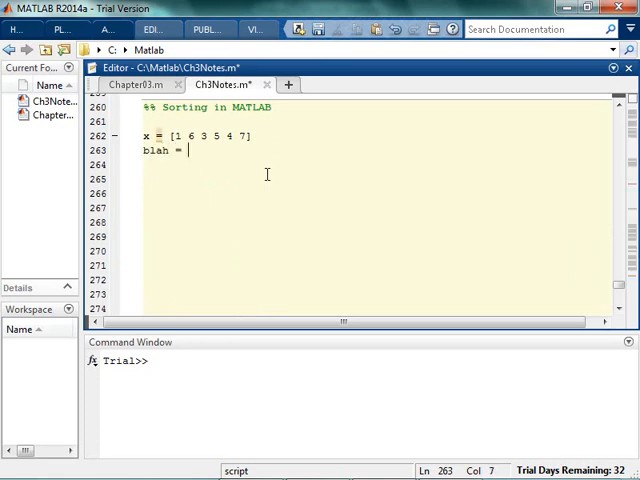
text(sort(x))
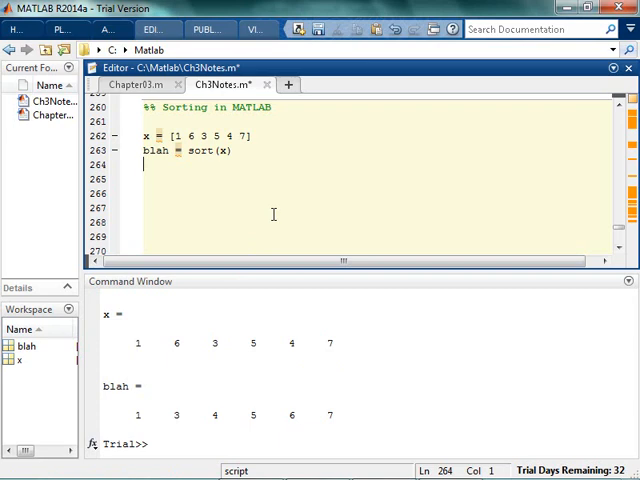
text(help so)
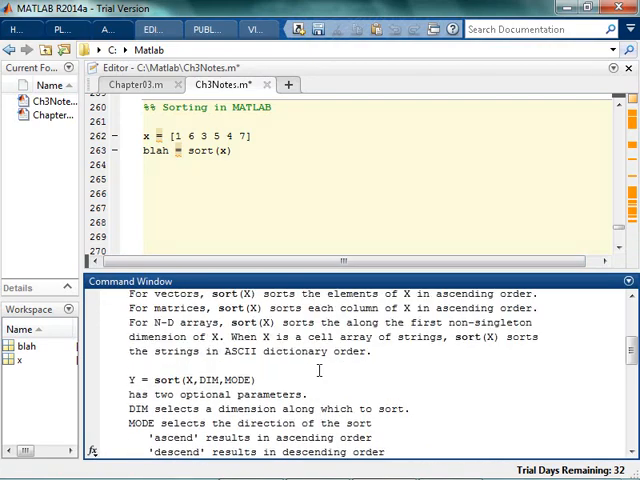
scroll(down, 3)
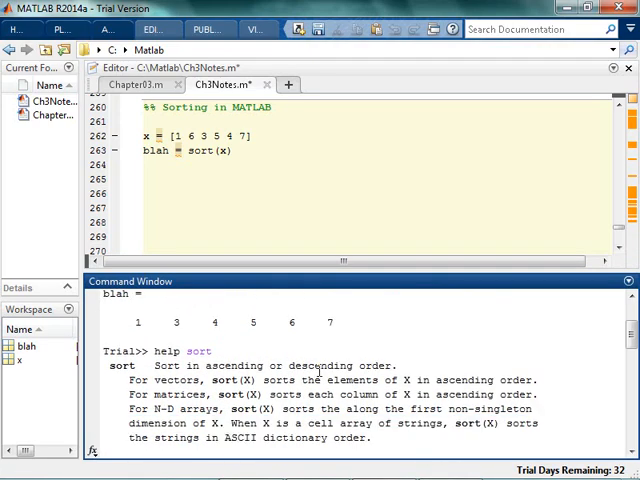
scroll(down, 3)
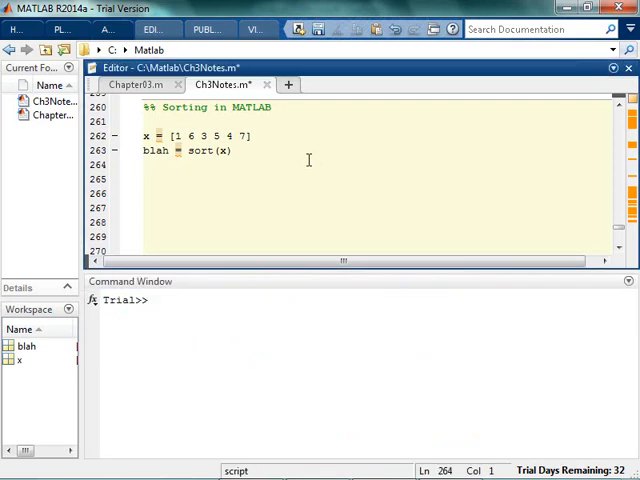
Add blah2 = sort(x,'descend'), run to show 7 6 5 4 3 1, then view Chapter03.m.
key(enter)
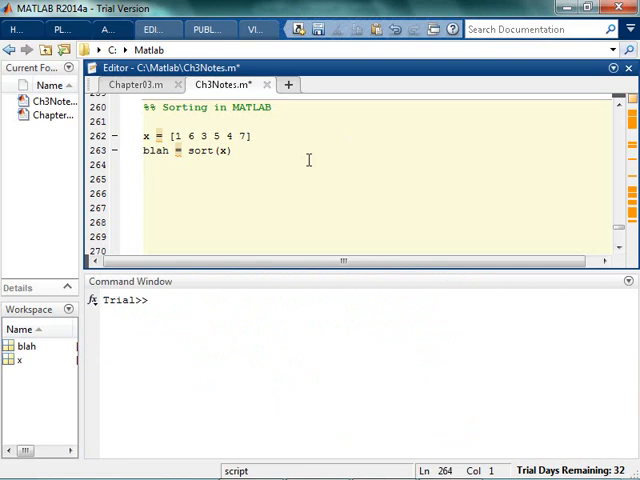
text(blah2 = s)
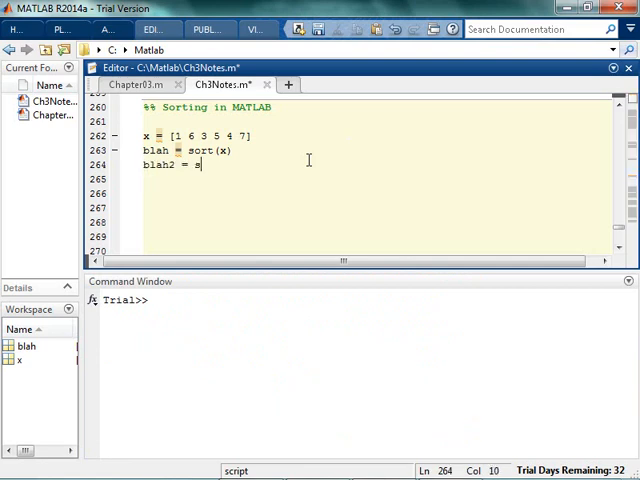
text(ort(x,'de)
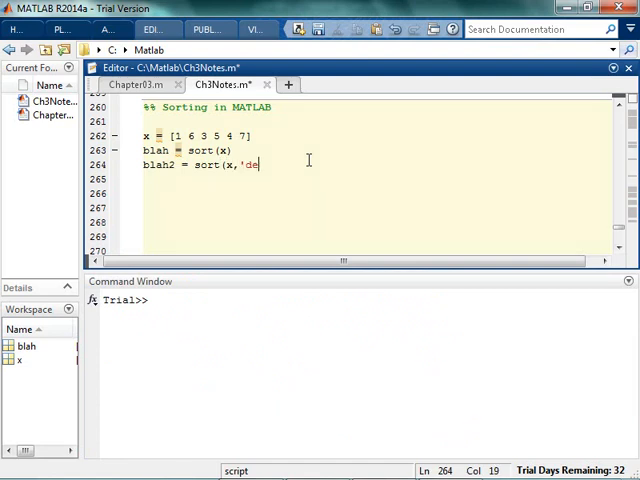
text(scend'))
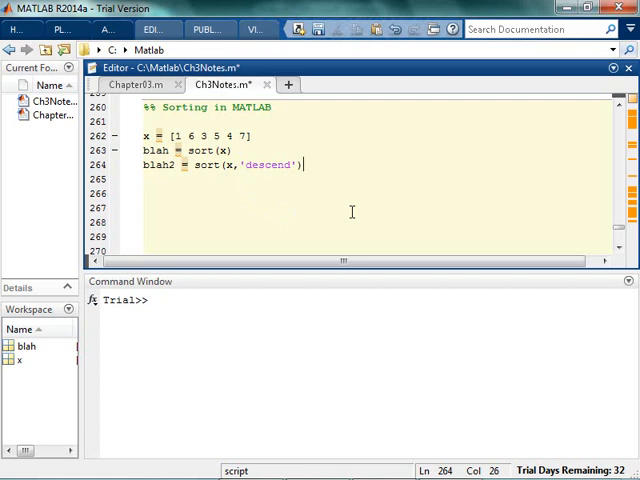
key(f5)
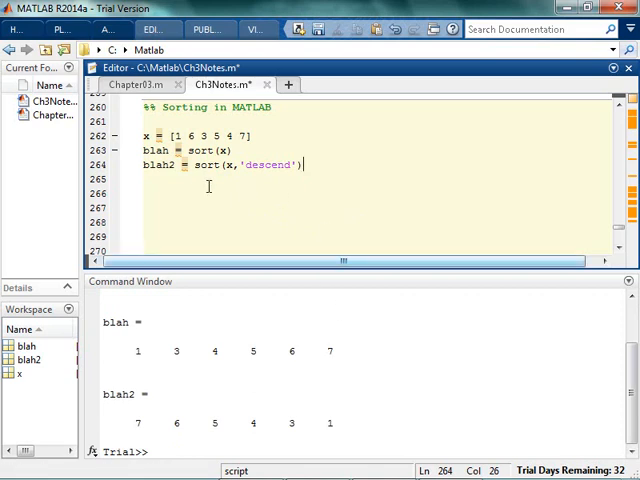
click(128, 84)
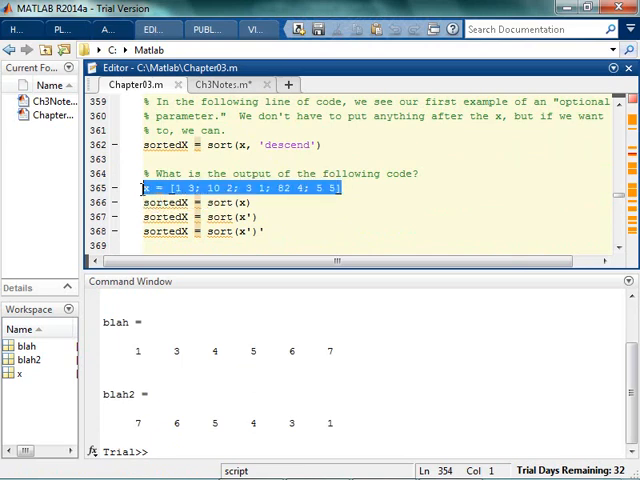
Start a %% Sorting Matrices section with clc,clear and A = [1 3; 10 2; 3 1; 82 4; 5 5].
click(220, 84)
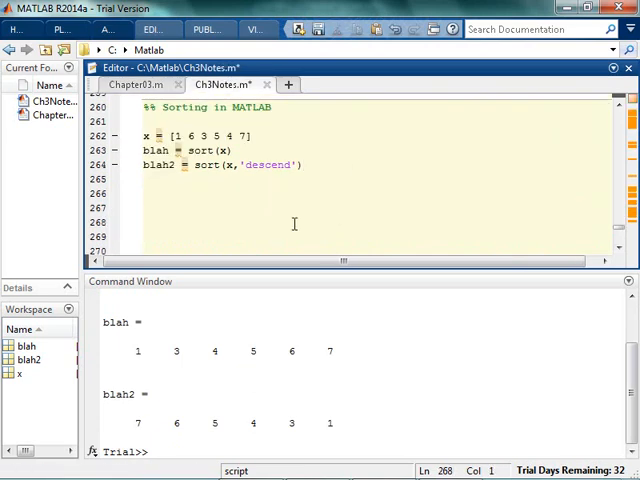
text(x = [1 3; 10 2; 3 1; 82 4; 5 5])
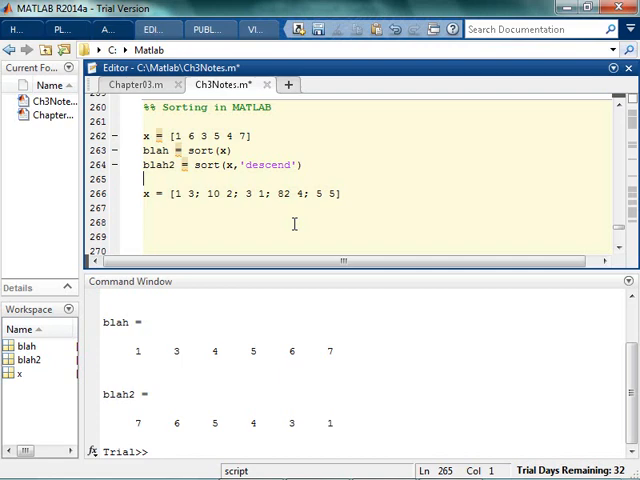
text(clc,clear)
text(%%)
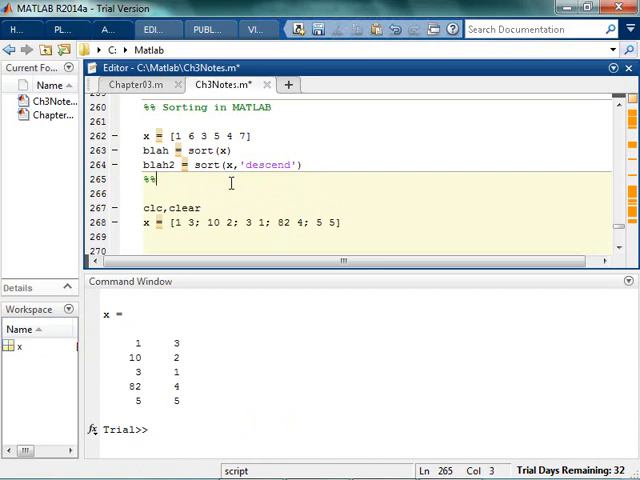
key(right)
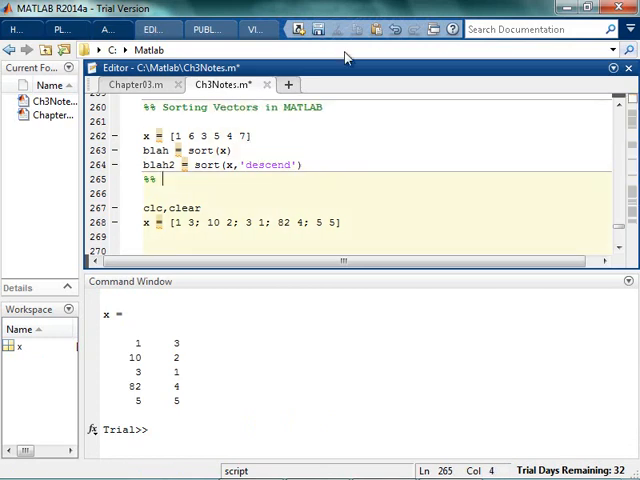
text(Sorting Matrices)
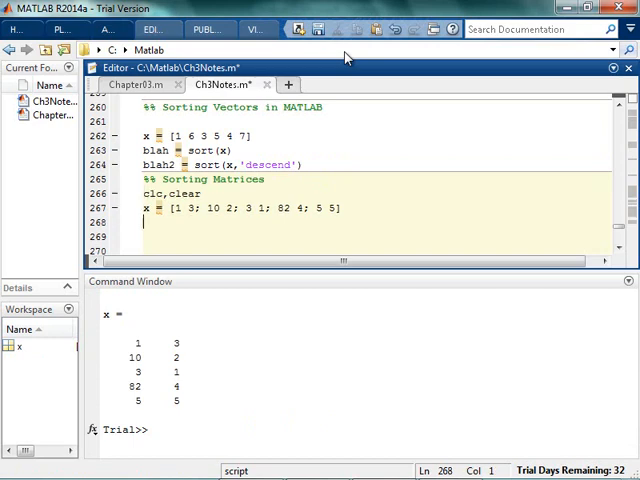
text(A)
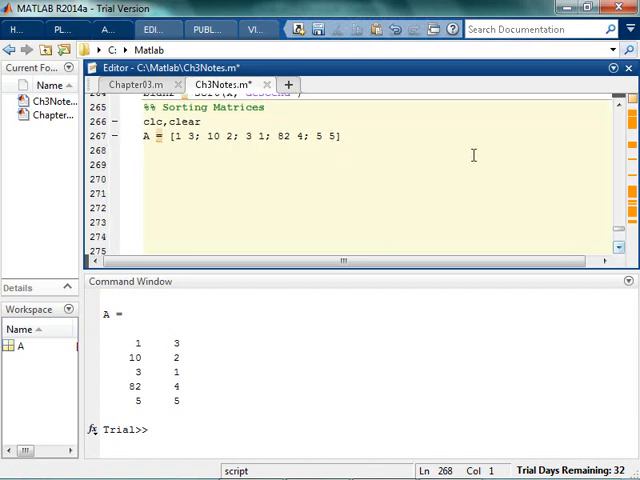
Add blah = sort(A) with a comment that it sorts each column, and run it.
text(sort(A)
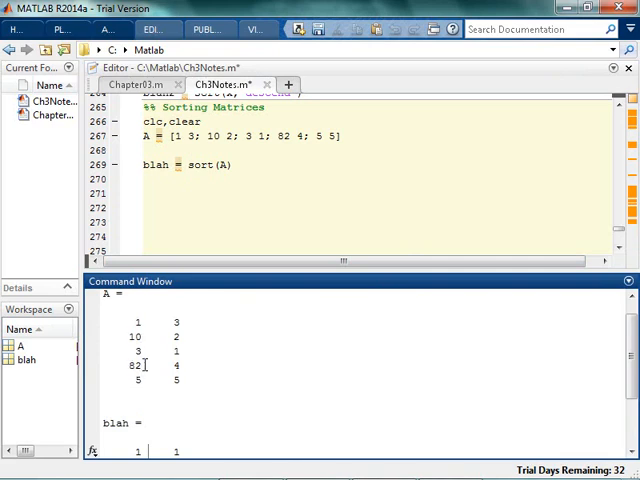
mouse_move(148, 336)
text(  %)
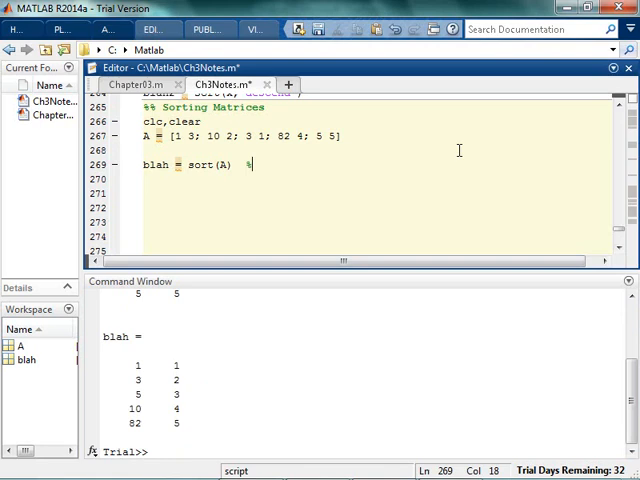
text(This sorts each column)
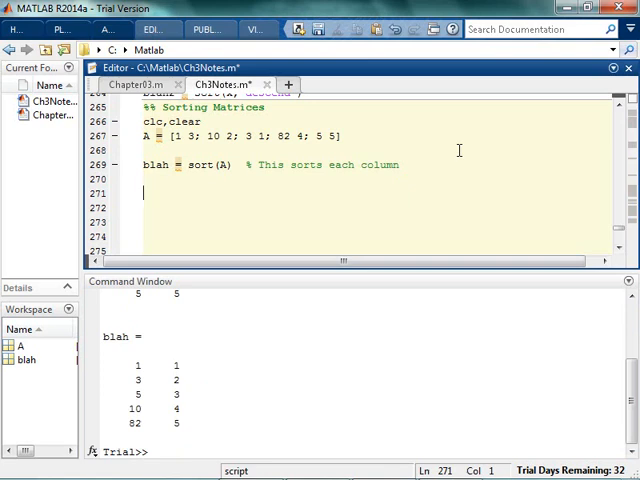
Add comment lines asking what to do to sort each row, noting 'Sort by rows'.
text(% What would yo)
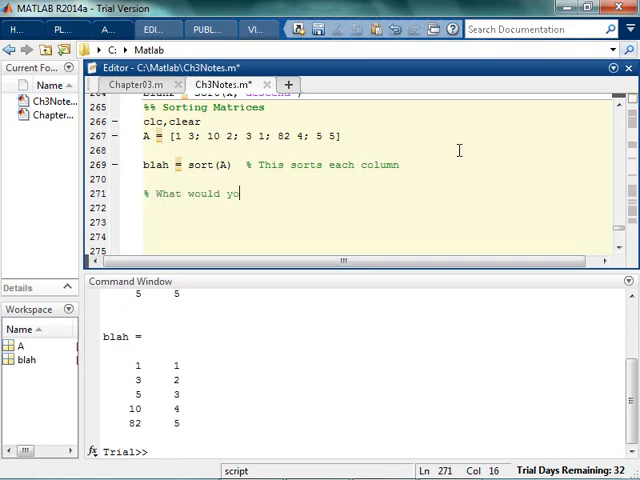
text(u do if you wanted to sort each row?)
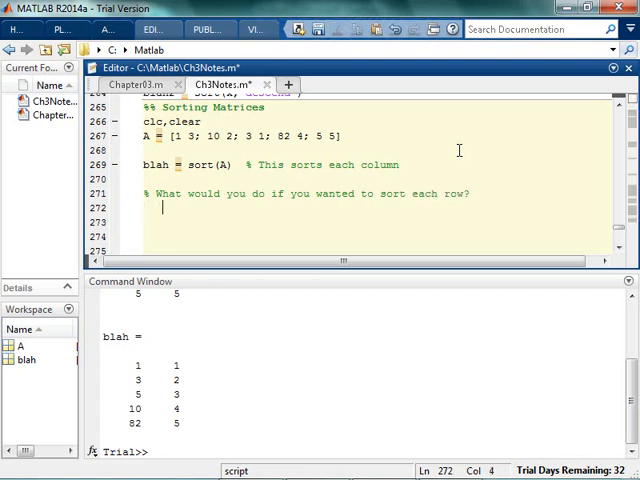
text(%  (Note that did not sa)
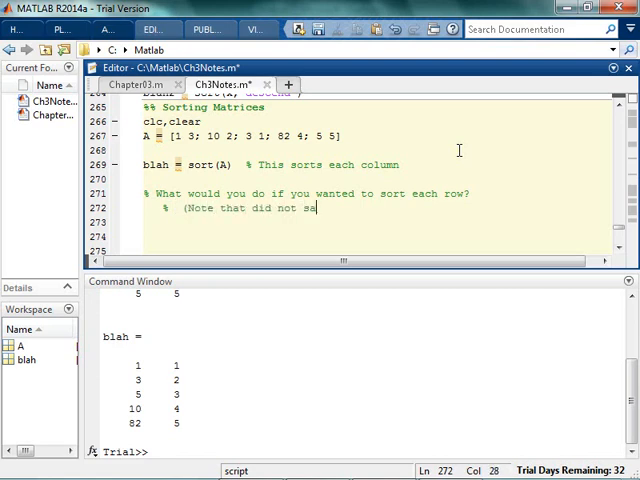
text(y, "Sort by row)
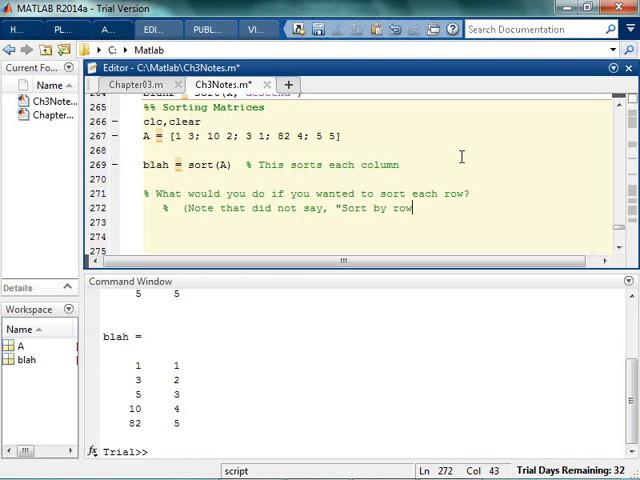
text(s")
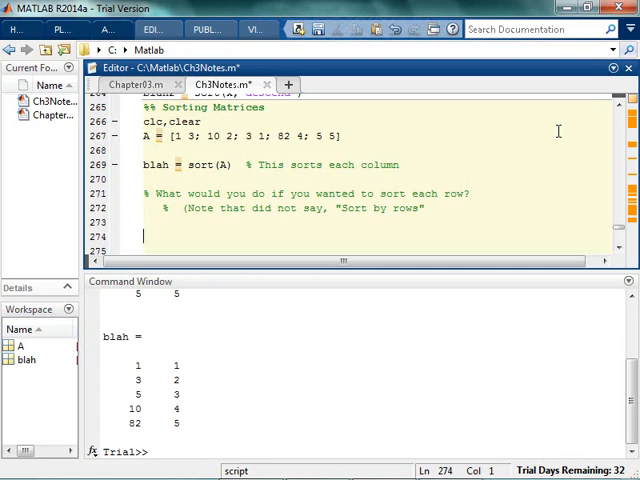
Add blah2 = sort(A') to sort the transposed matrix and run it.
text(blah2 =)
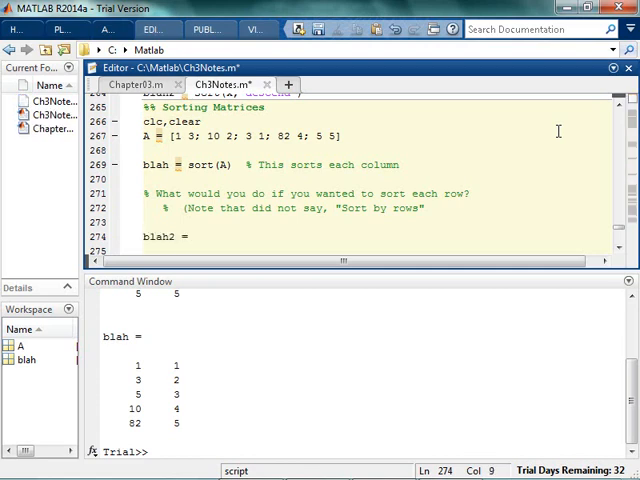
text(a)
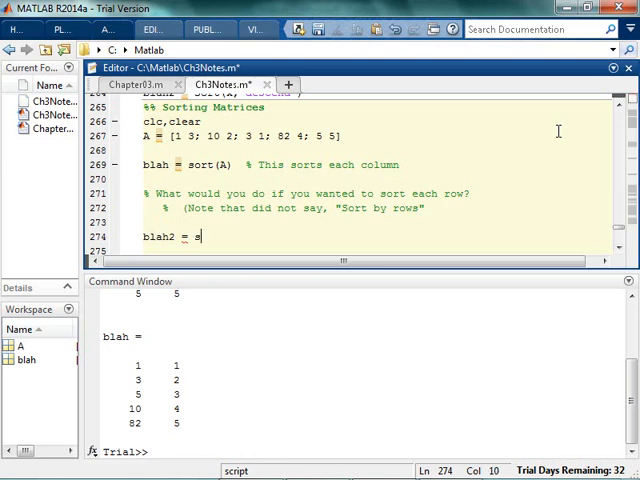
text(ort(A'))
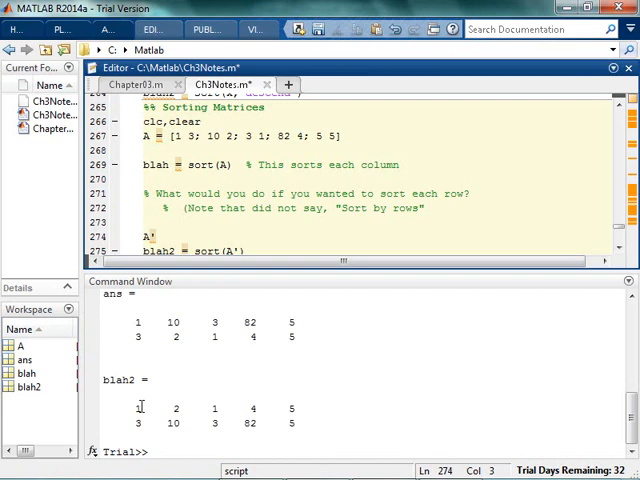
mouse_move(176, 322)
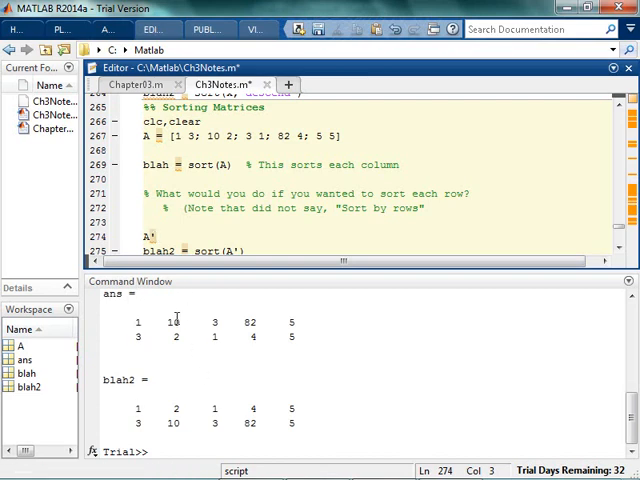
mouse_move(212, 350)
text(')
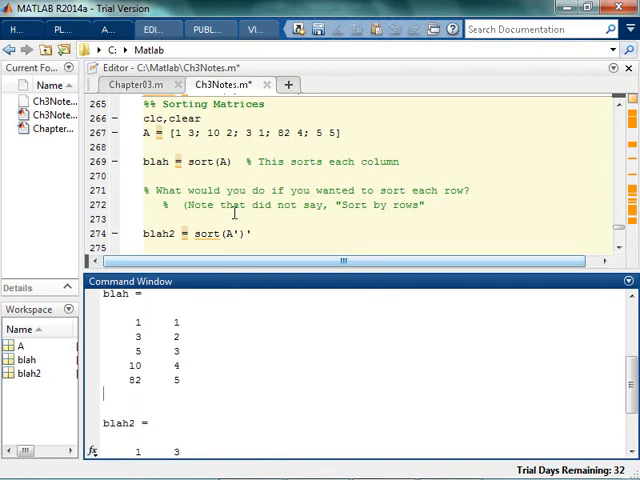
mouse_move(270, 396)
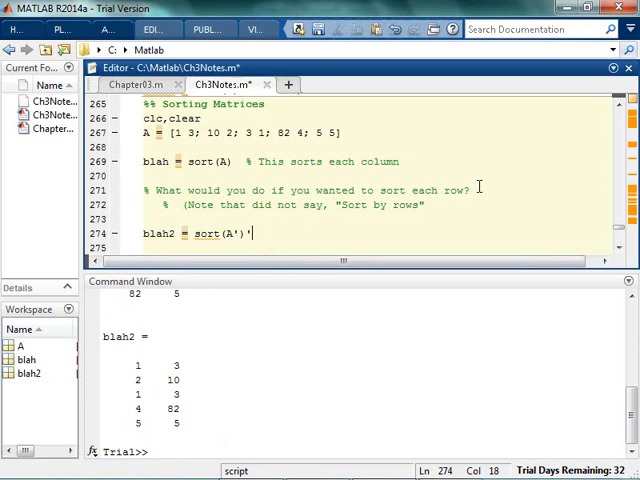
mouse_move(506, 140)
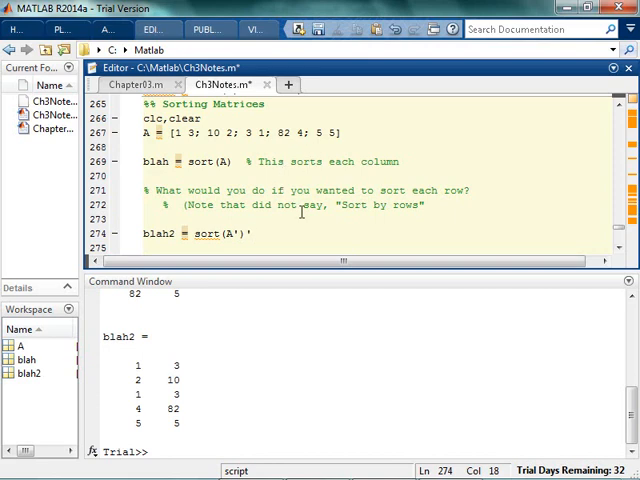
mouse_move(140, 84)
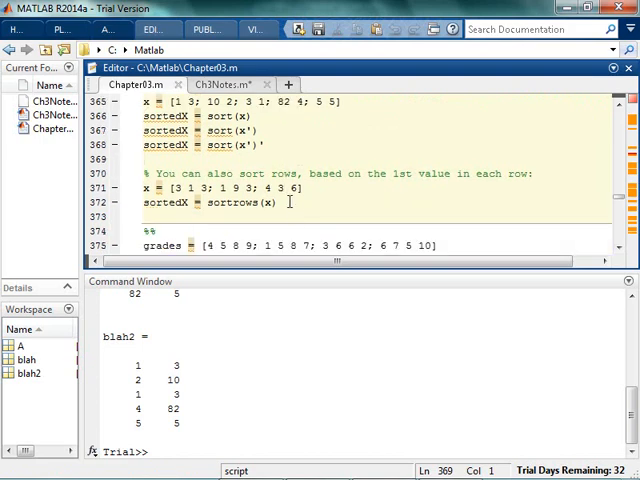
Copy the sortrows lines from Chapter03.m into ChNotes as whatever = sortrows(A).
drag(144, 188, 284, 200)
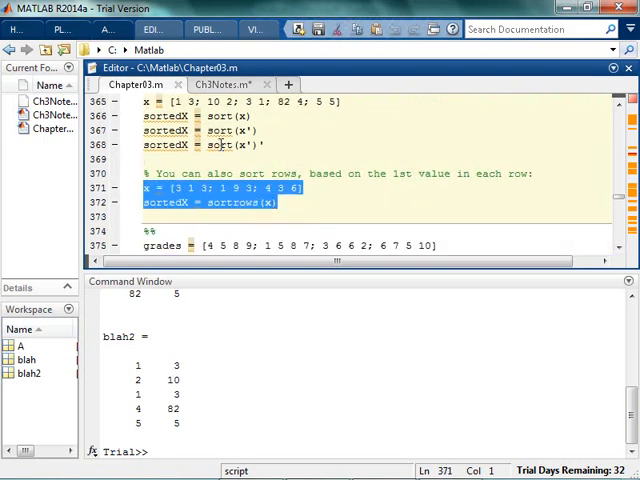
click(238, 84)
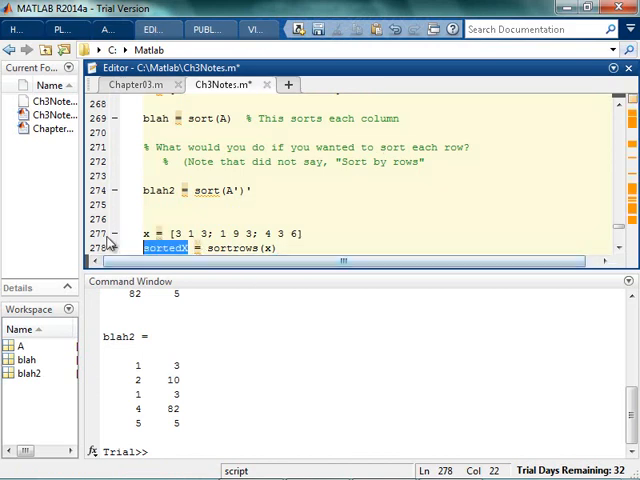
text(Whateer)
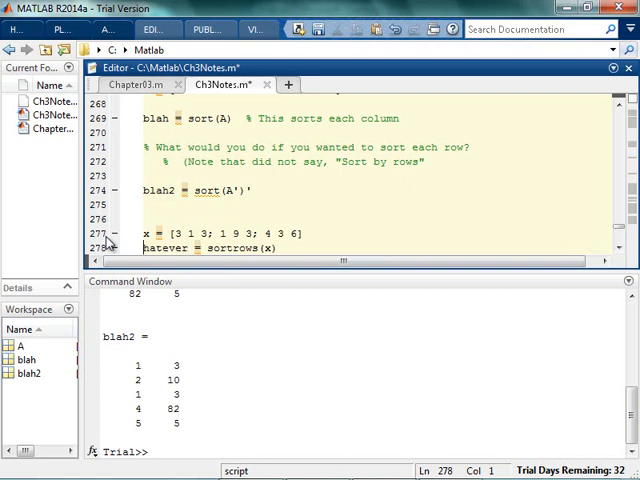
Head the section %% Sorting By Rows with clc,clear and run it.
text(%%)
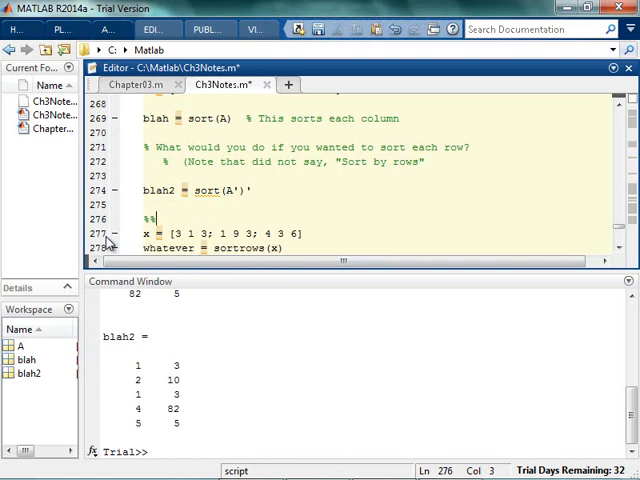
text(Sorting By Rows)
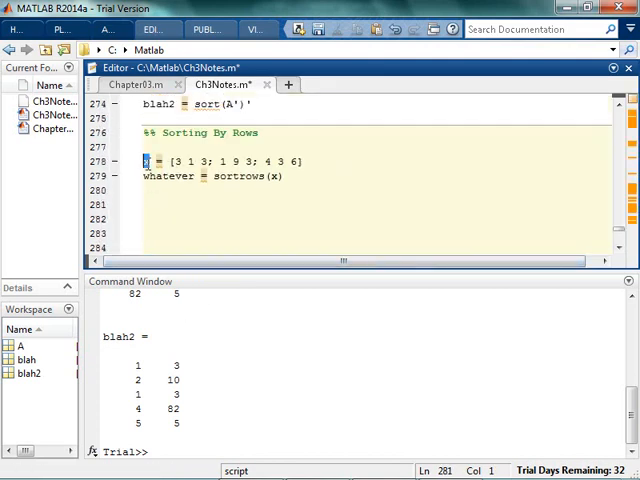
click(276, 178)
text(A)
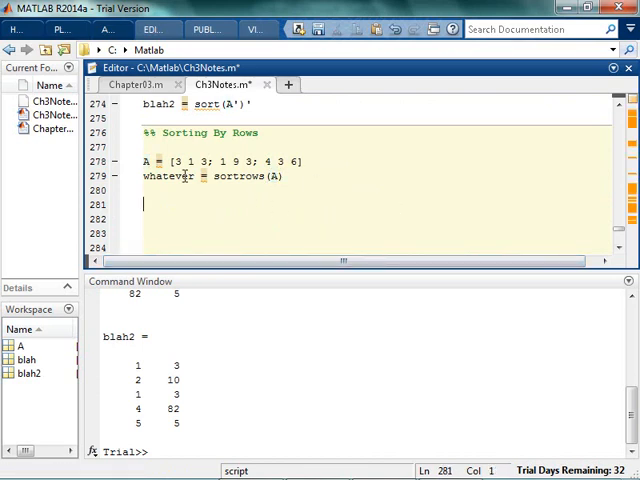
mouse_move(370, 186)
text(clc,c)
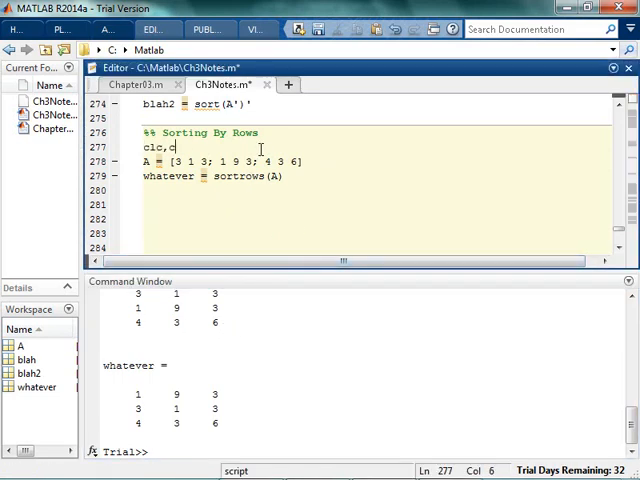
text(lear)
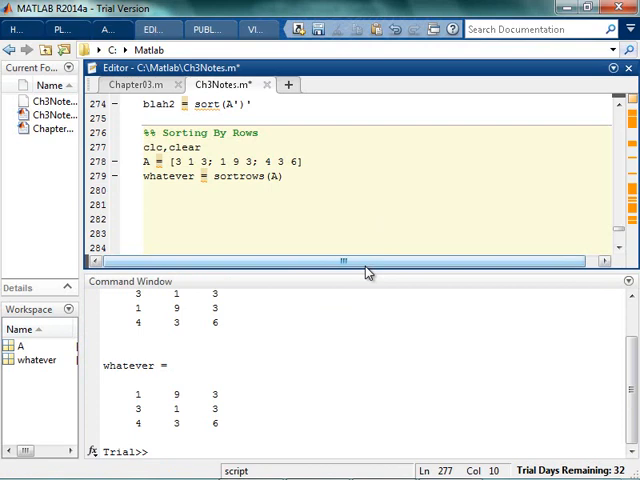
drag(360, 270, 360, 236)
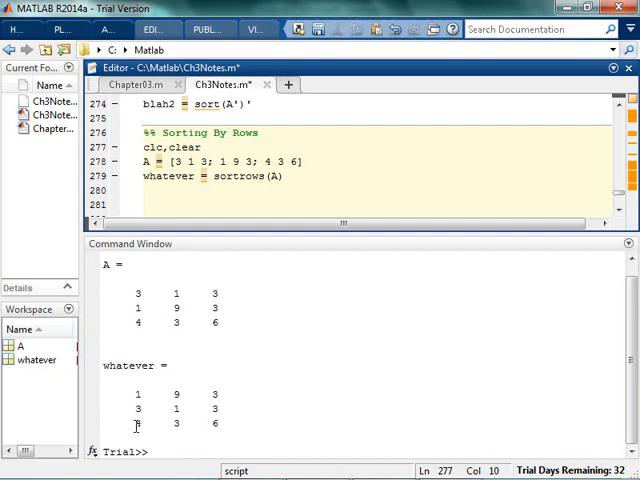
mouse_move(254, 424)
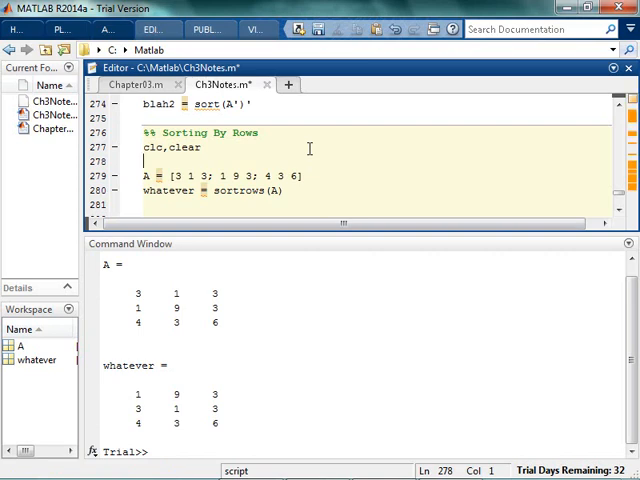
Display an ' ID# Age #Cats' heading above A and the sortrows result, with semicolons on assignments.
text(disp('ID)
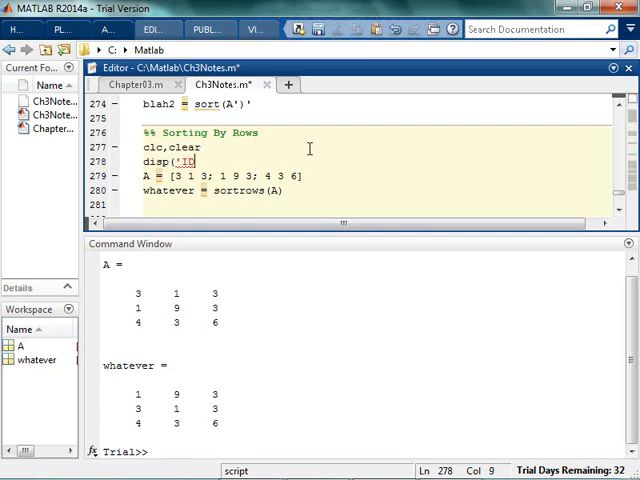
text(#)
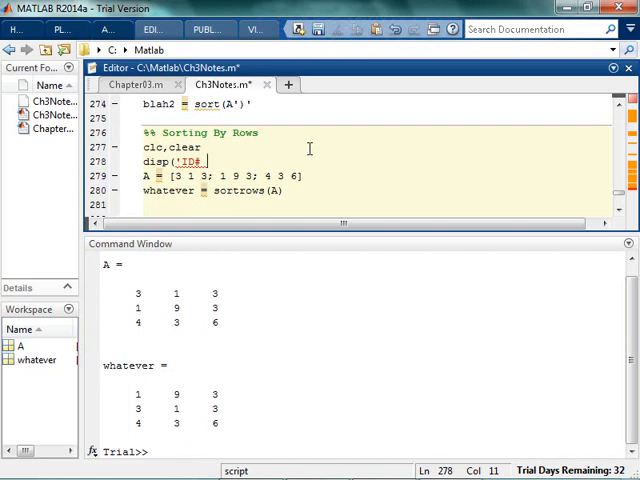
text(Age)
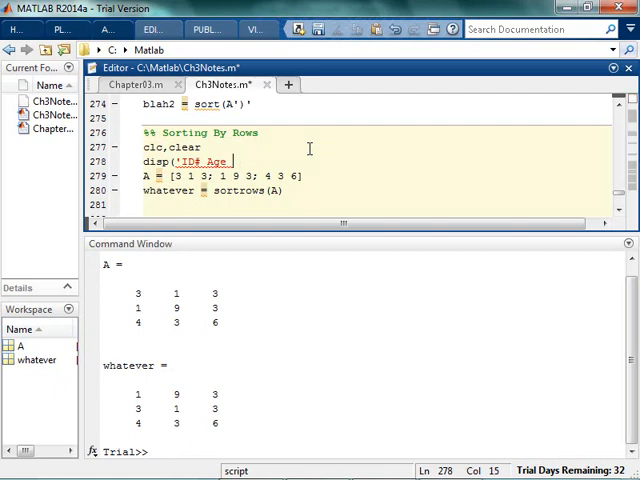
text(#Cats)
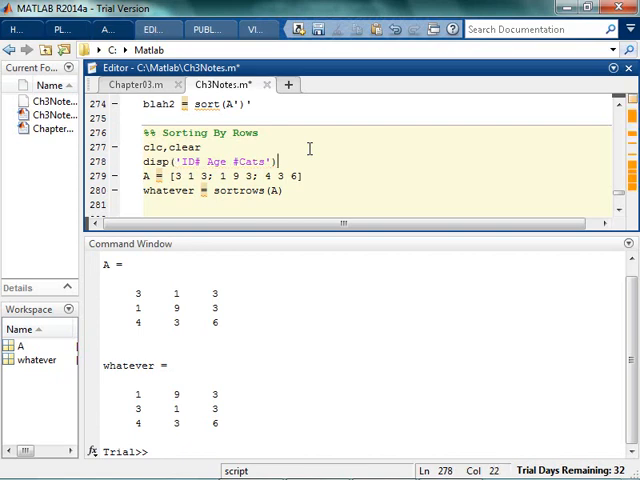
text(;)
text(disp(A))
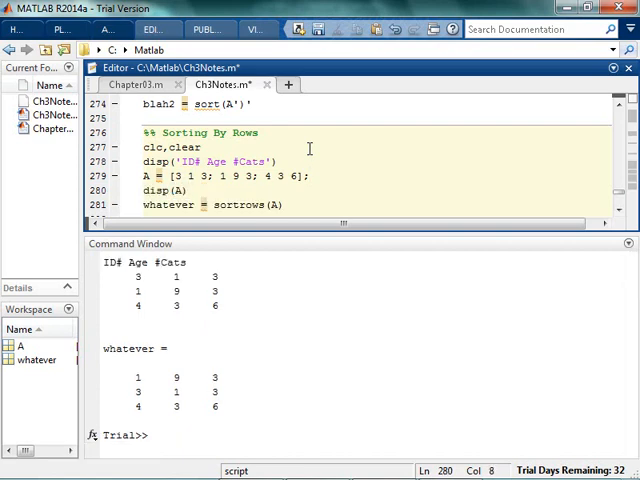
mouse_move(336, 164)
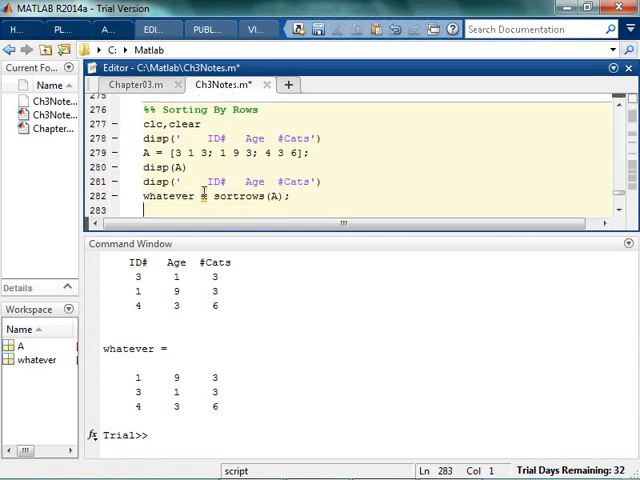
text(dis)
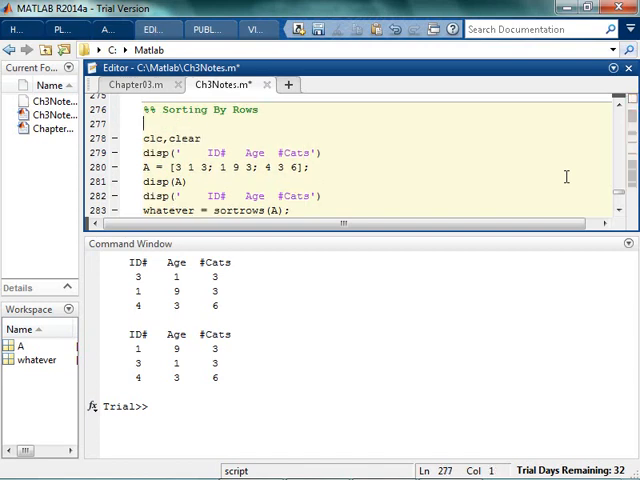
Comment that sortrows specifically preserves the associations within each row.
text(% Sc)
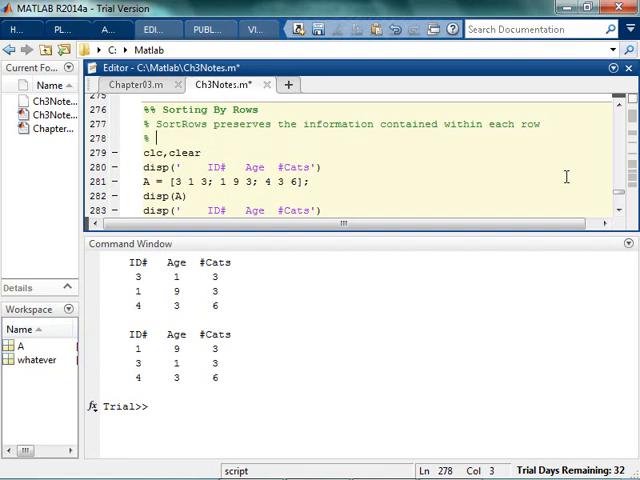
text(specifi)
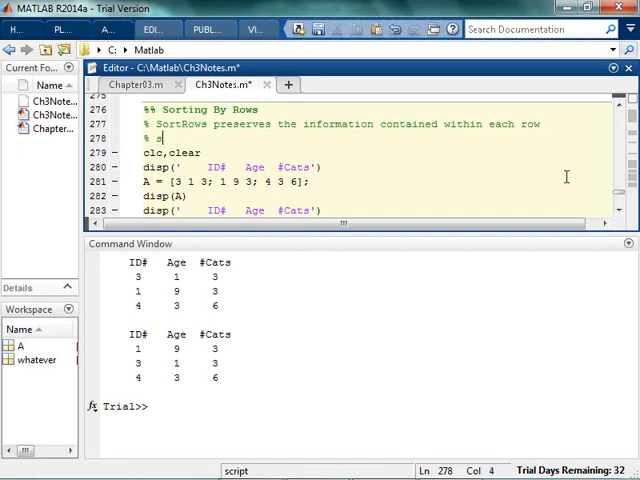
text(specifically, the)
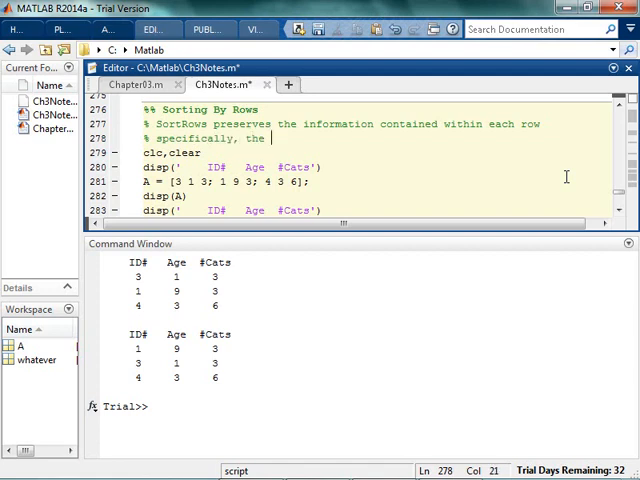
text(associations)
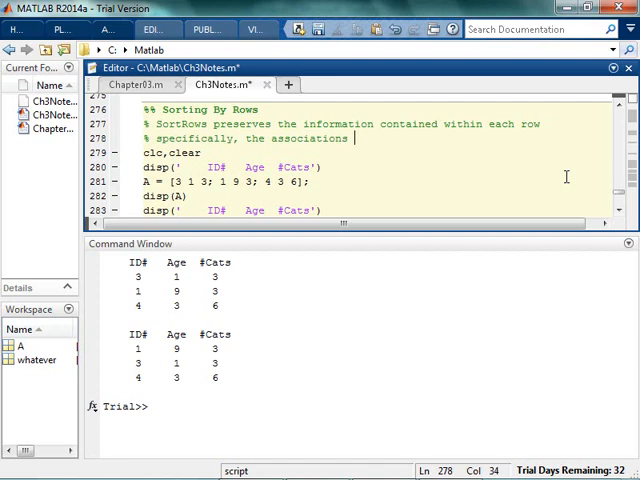
text(within each row)
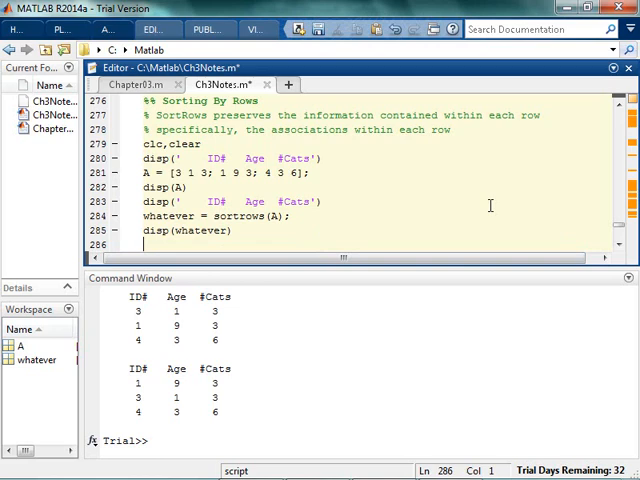
Add whatever2 = sortrows(A,-1); and disp(whatever2) for a descending ID# sort.
scroll(down, 3)
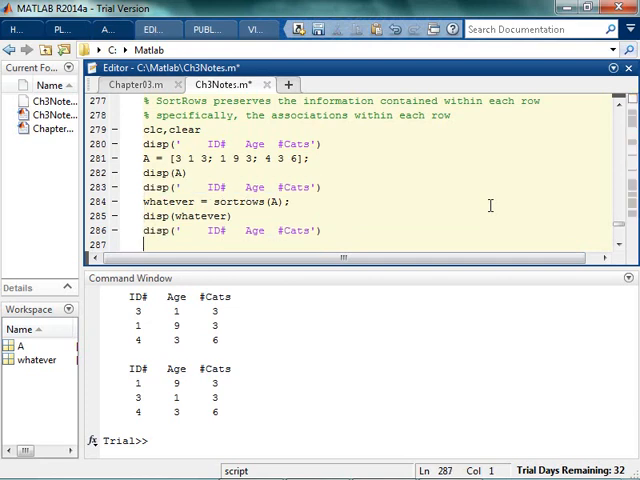
text(a)
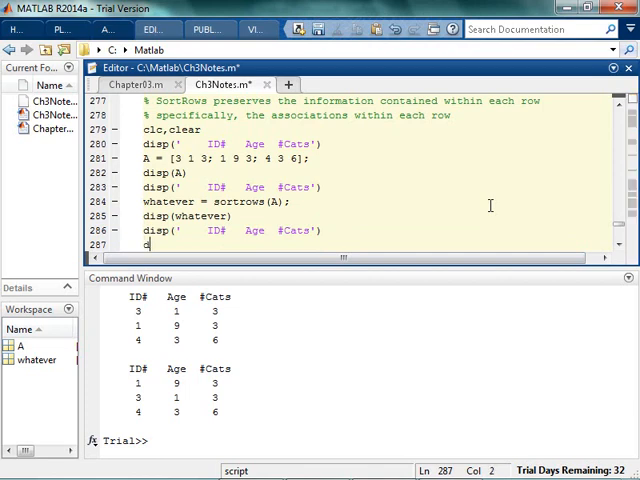
key(Backspace)
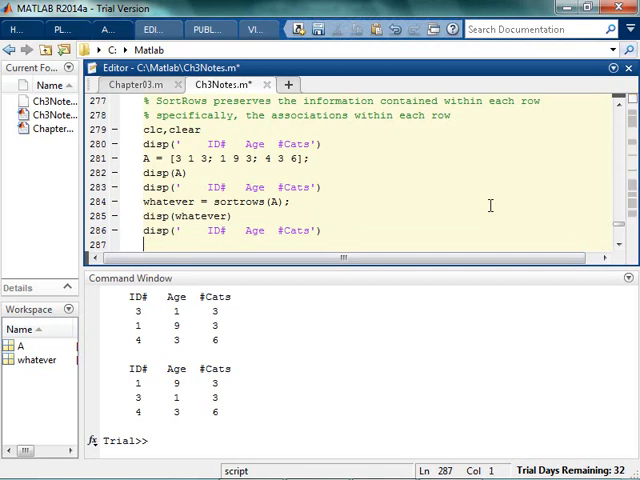
text(whatever2 = sort)
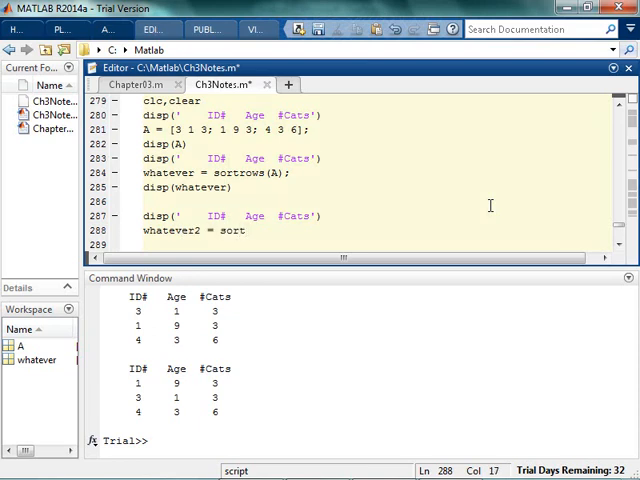
text(rows()
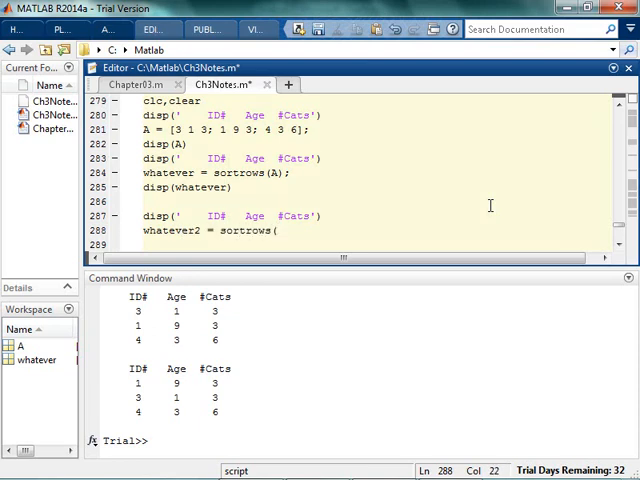
text(A,-1)
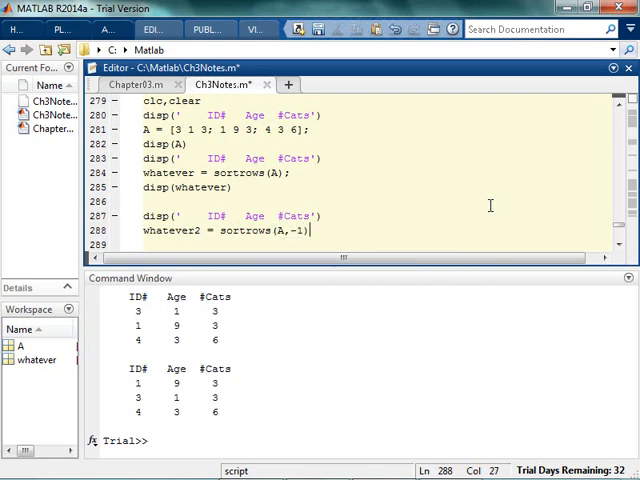
text(disp)
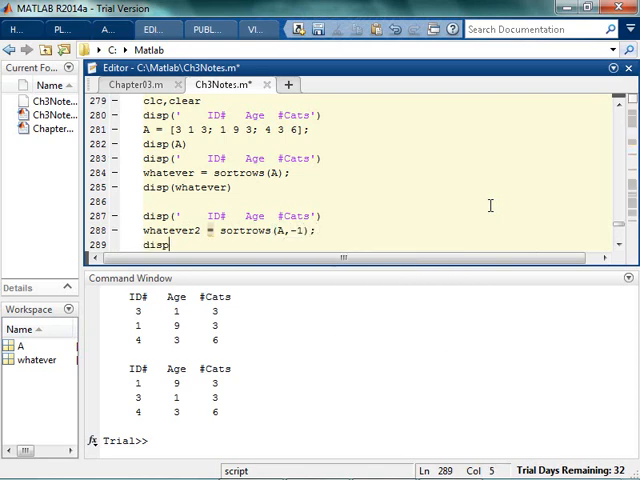
text((whatever2))
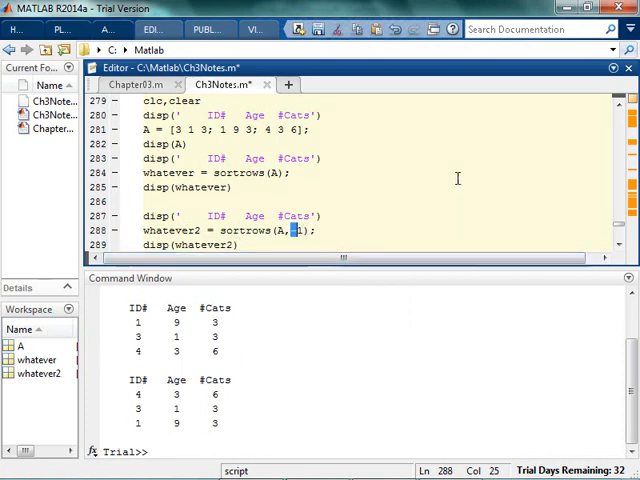
Try 'desc' as the sort option, then correct it back to -1 and run.
text('desc)
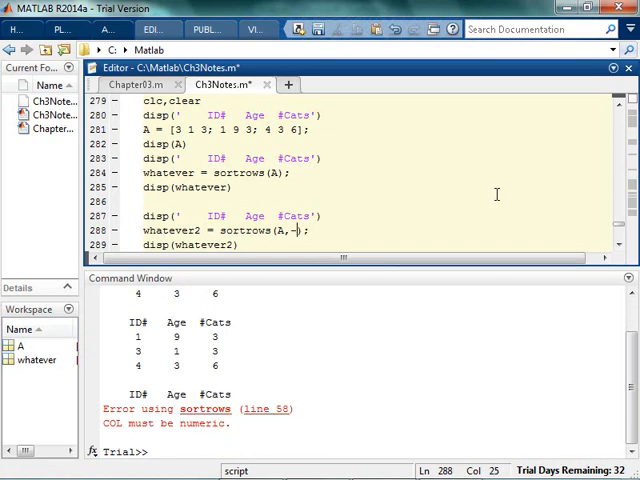
text(1)
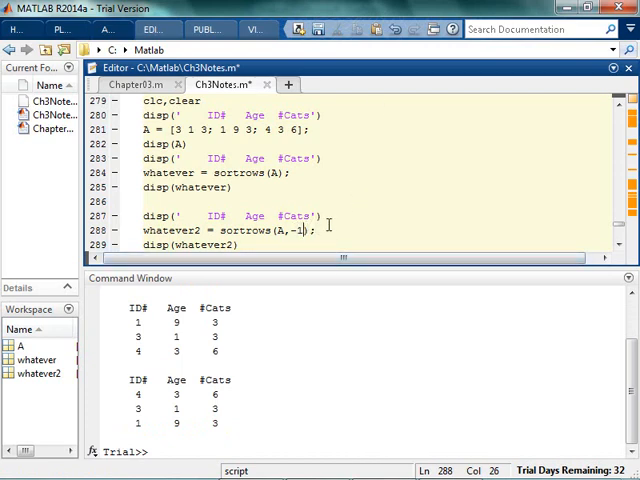
Add a disp('Sorted by ID# in descending order:') heading above the descending example.
click(150, 200)
text(disp(')
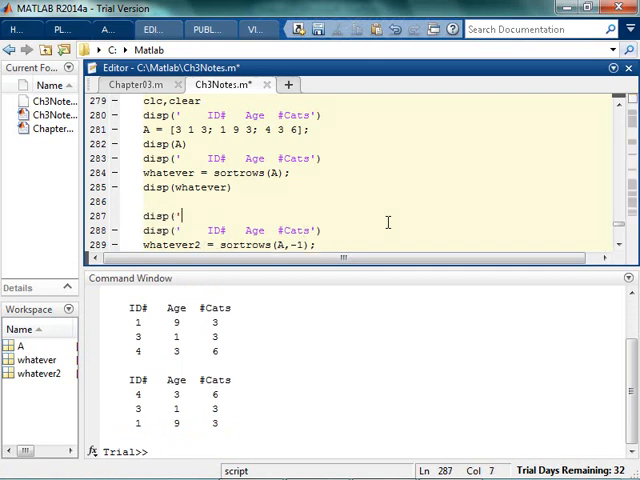
text(Sorted by)
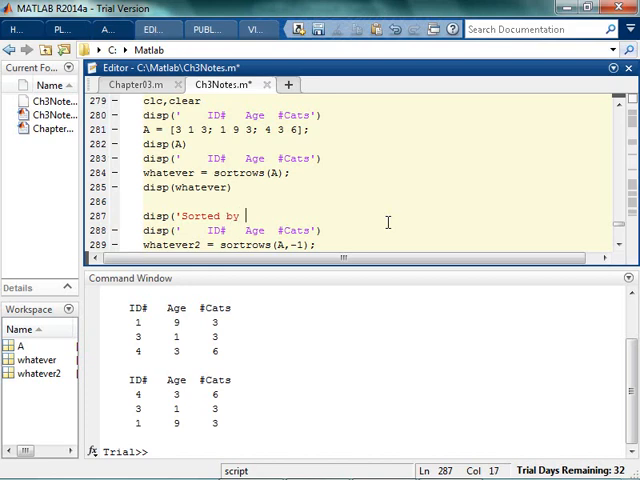
text(ID# in descending)
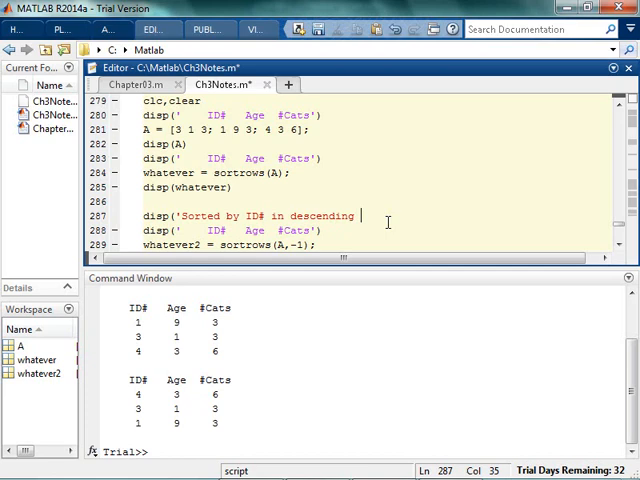
text(order:'))
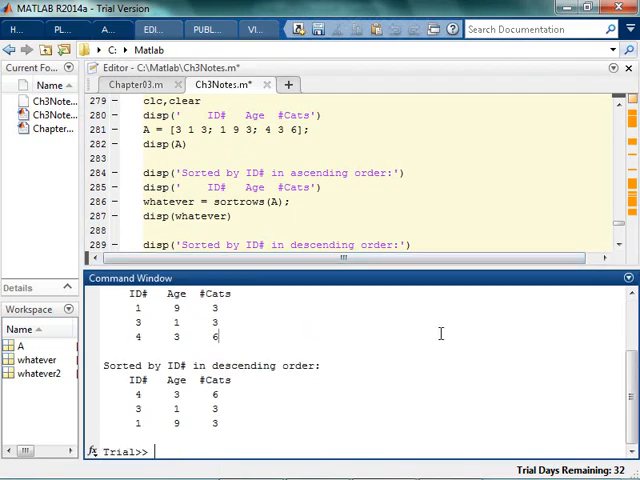
Paste the heading line again and edit it toward 'Sorted by Age in ascending order:'.
click(352, 172)
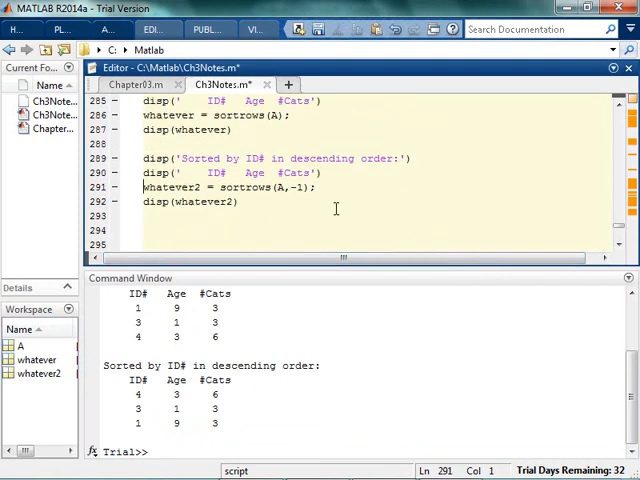
text(disp('Sorted by ID# in descending order:'))
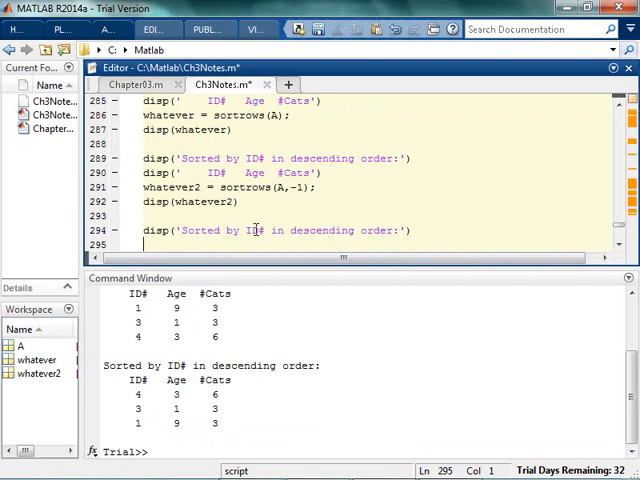
double_click(252, 230)
text(Age)
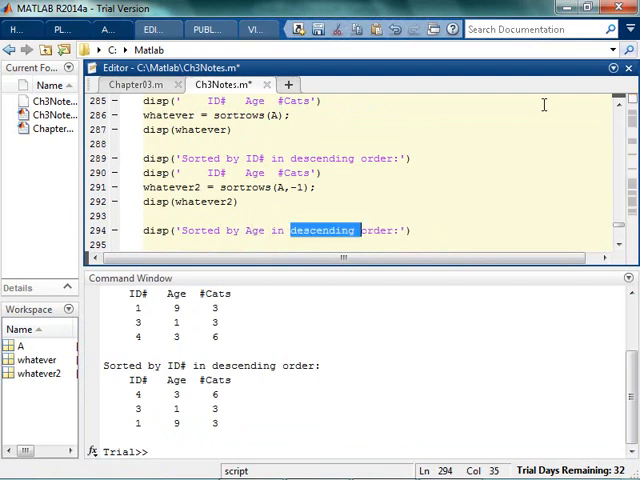
text(ascending)
click(366, 244)
text(disp('    ID#   Age  #Cats)
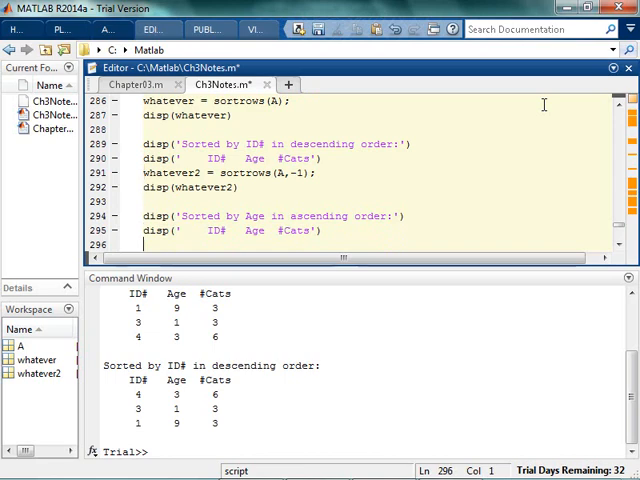
Add blah = sortrows(A,2); disp(blah) to sort A by Age ascending.
text(blah =)
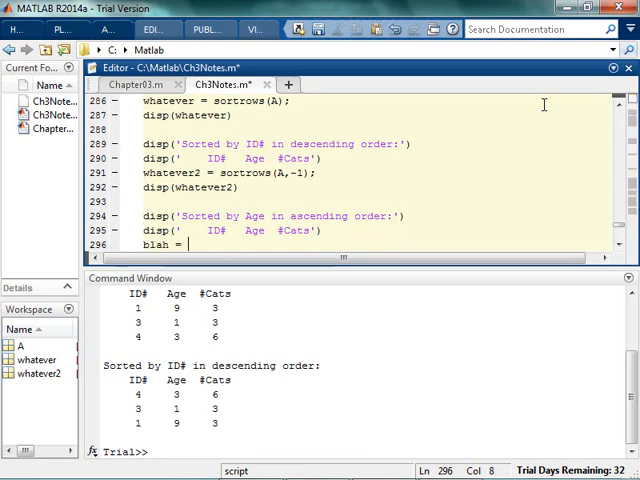
text(sortrows(A)
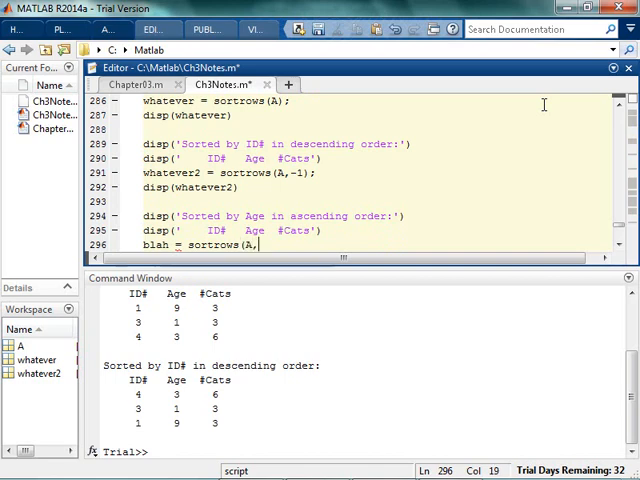
text(,)
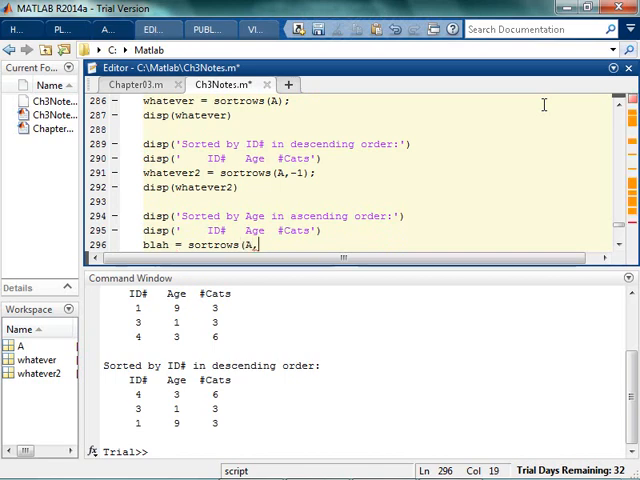
text(,2))
text(disp)
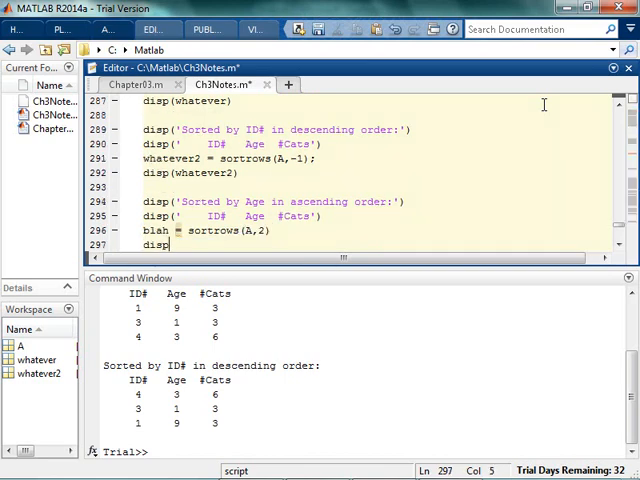
text((bla)
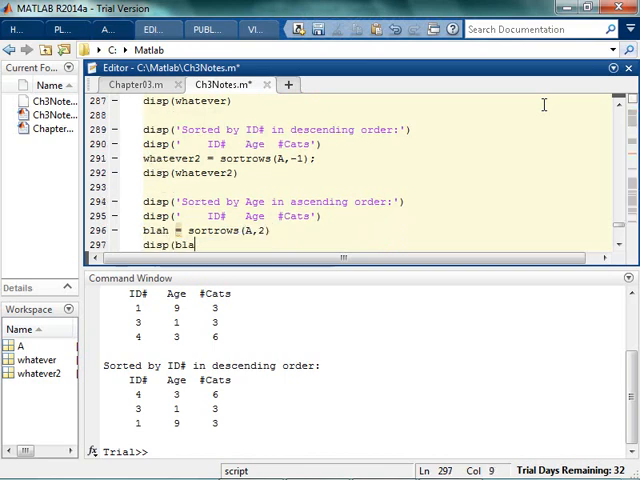
text(h))
click(352, 230)
text(;)
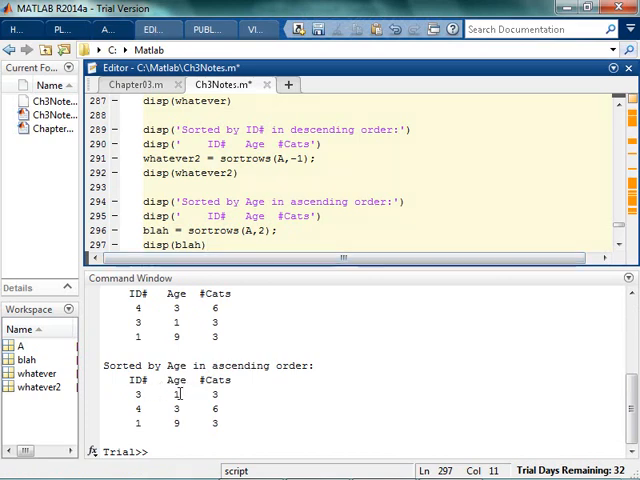
mouse_move(184, 396)
text(disp('Sorted by # in ascending order:)
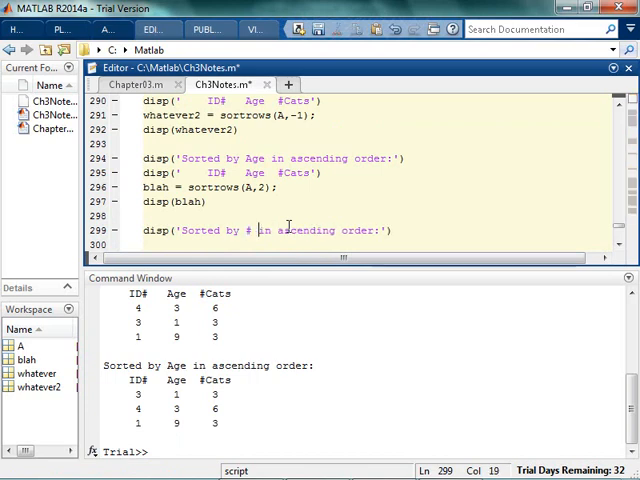
Add a 'Sorted by # Cats in descending order:' heading with sortrows(A,-3) and disp(blah), then run.
text(Cats)
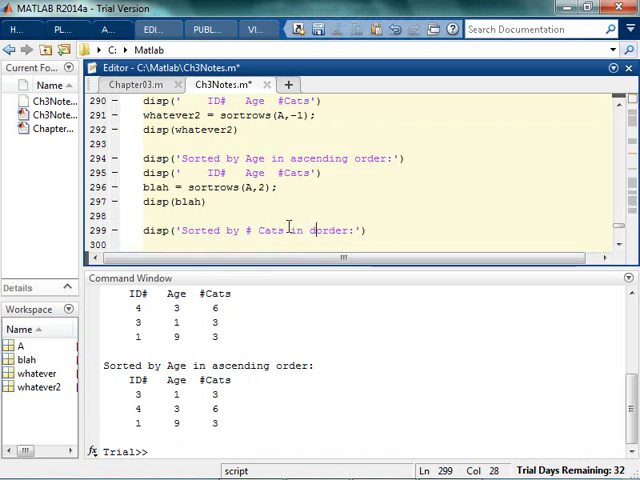
text(descending)
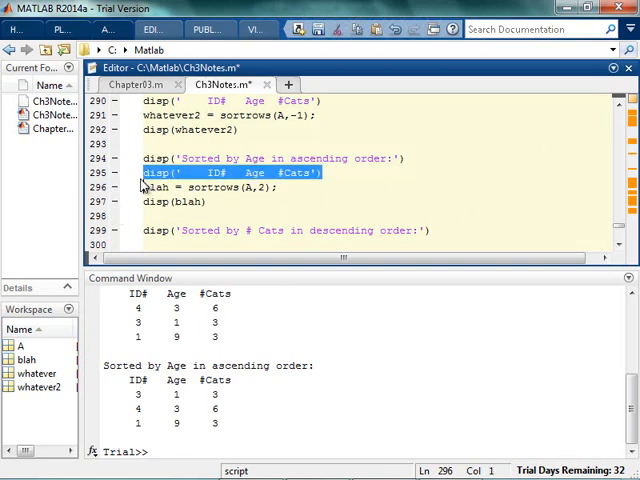
scroll(down, 3)
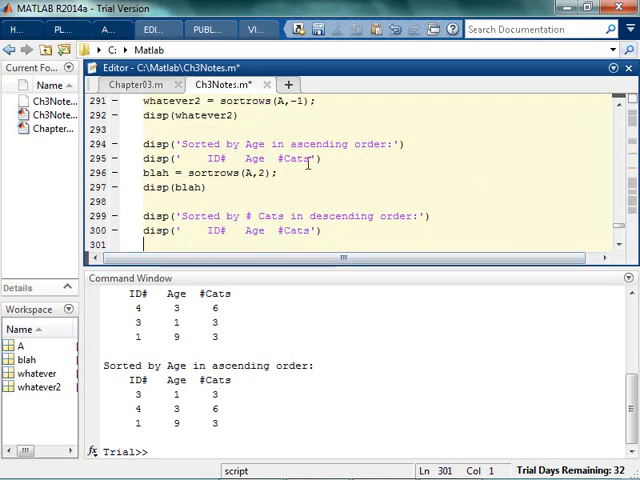
mouse_move(344, 178)
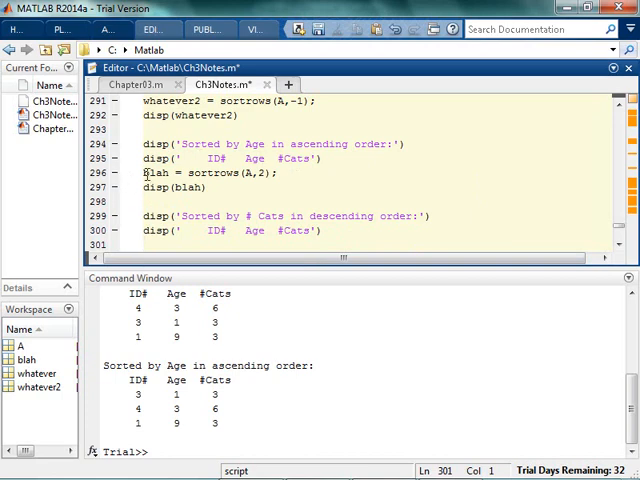
triple_click(200, 172)
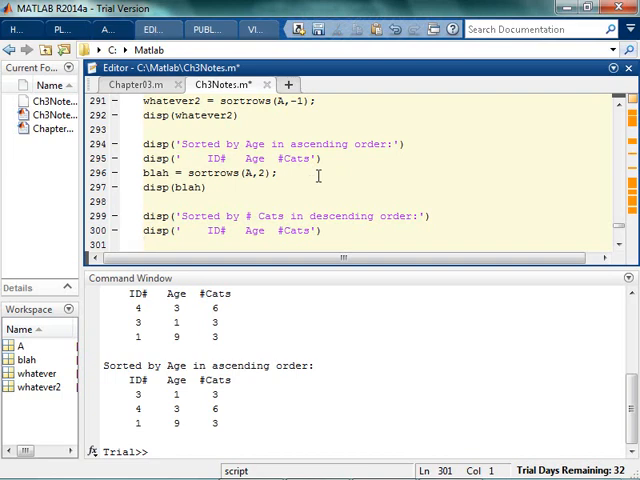
text(blah = sortrows(A,2);)
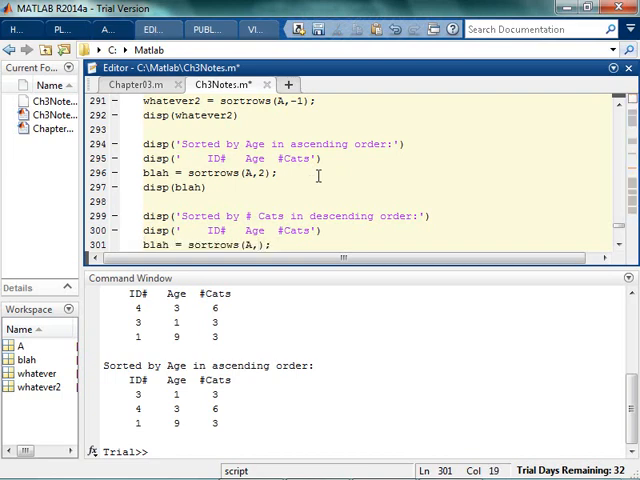
text(-3)
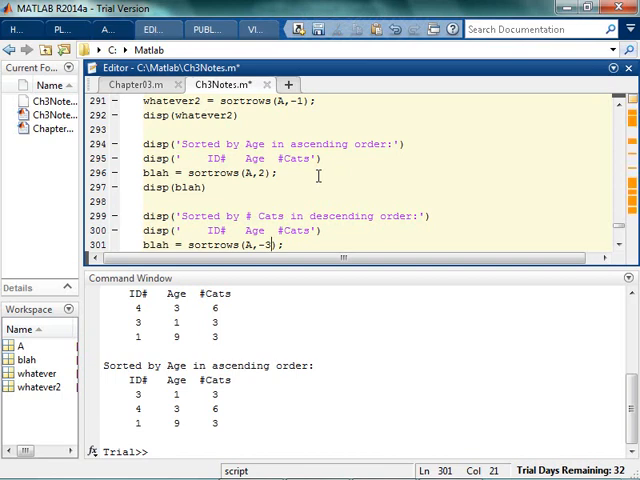
scroll(down, 3)
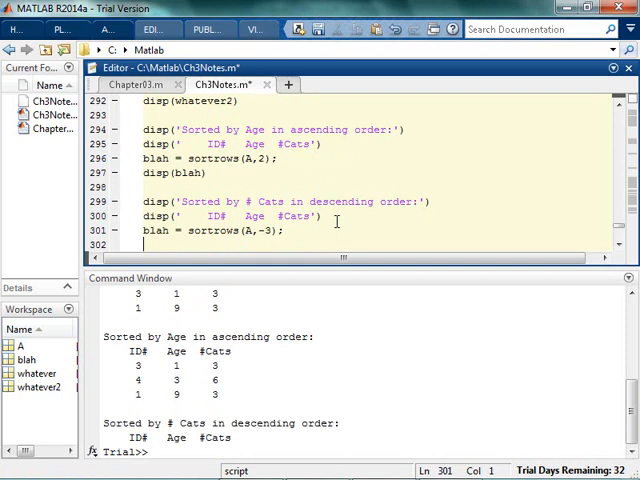
text(disp(blah)
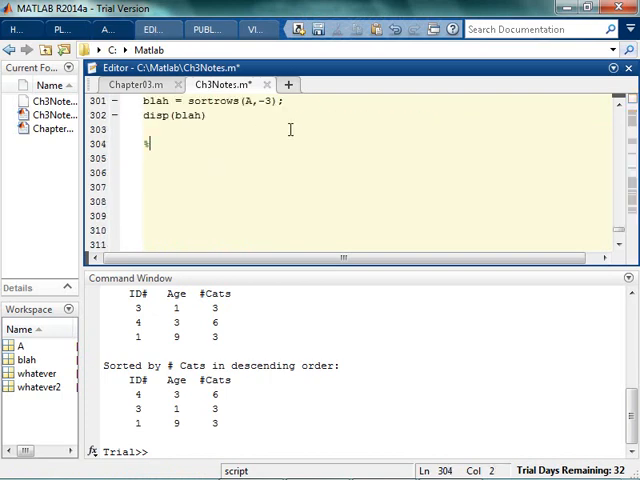
Start an 'An example with Grades' section defining grades = [4 5 8 9; 1 5 8 7; 3 6 6 2; 6 7 5 10].
text(% An e)
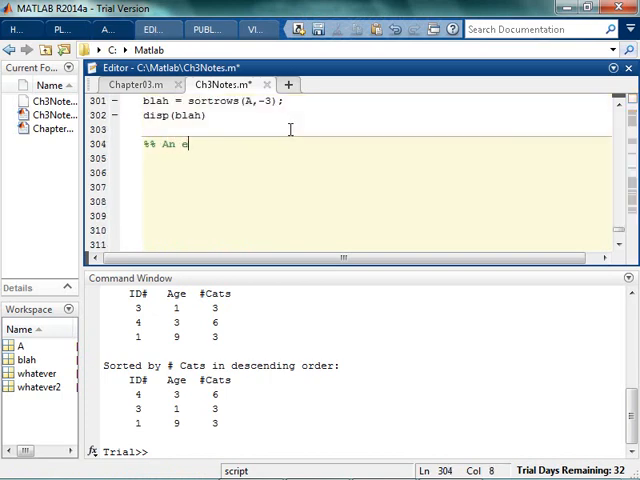
text(xample with Grades)
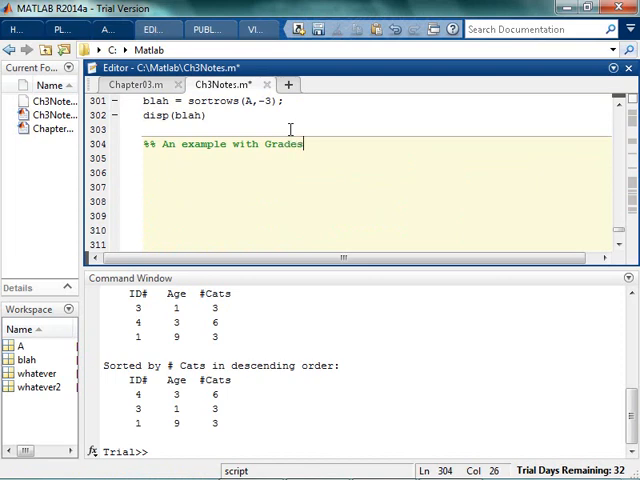
text(grades = [4 5 8 9; 1 5 8 7; 3 6 6 2; 6 7 5 10];)
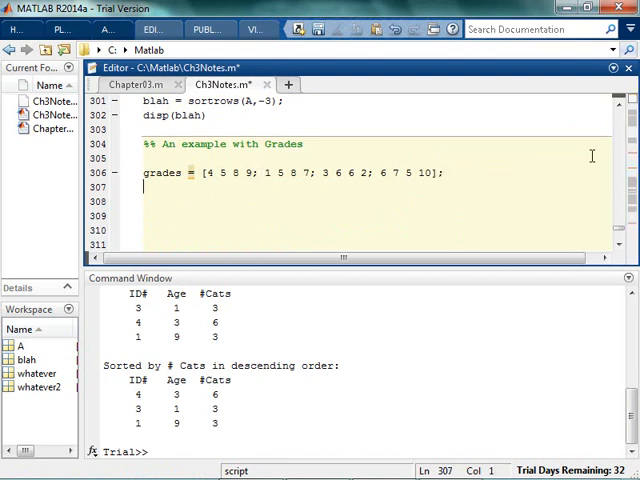
Print an ' ID# T1 T2 T3' heading and disp(grades) below it.
text(disp(')
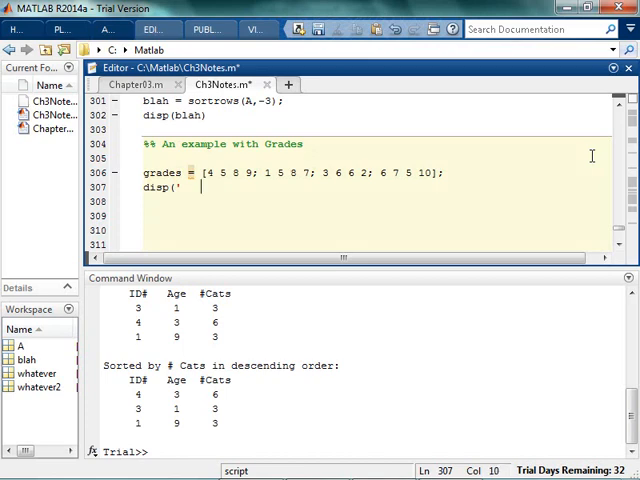
text(ID#)
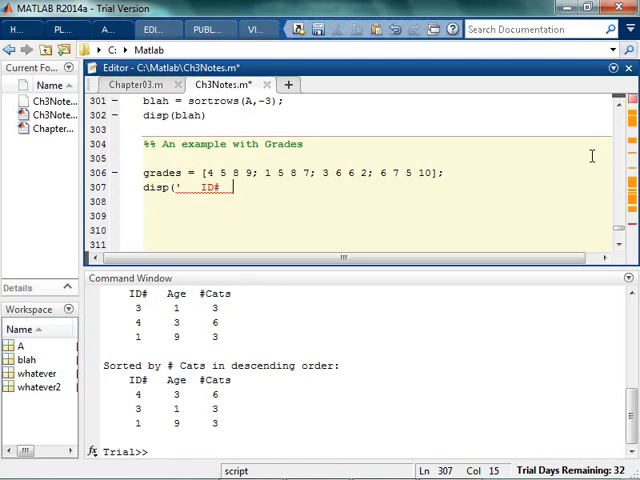
text(T1)
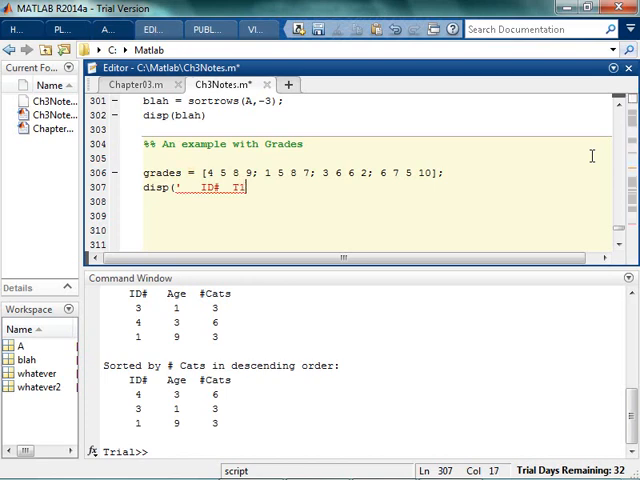
text(T2  T3)
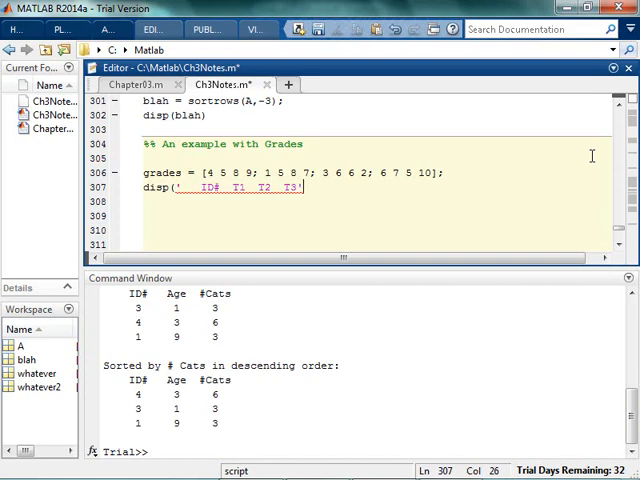
text(die)
click(376, 158)
text(clc,clear)
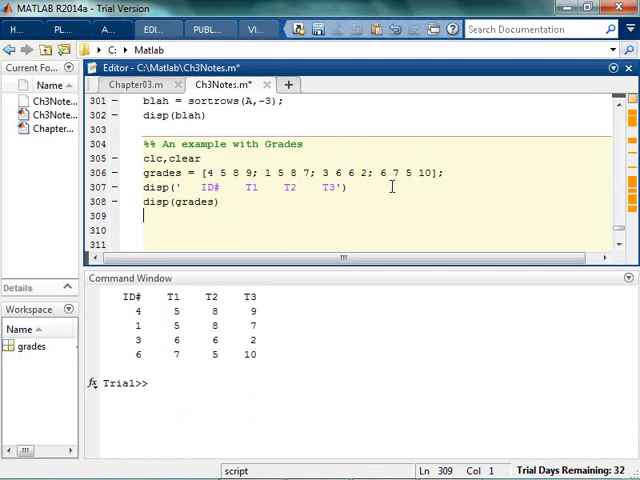
Write the comment asking to display grades sorted by ID number ascending.
text(% Dis)
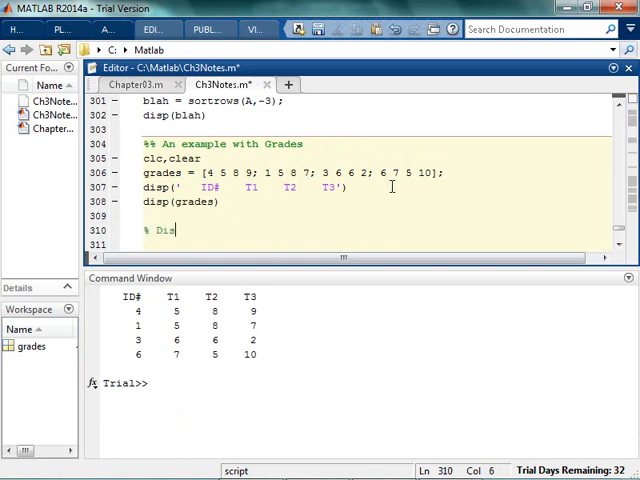
text(play the)
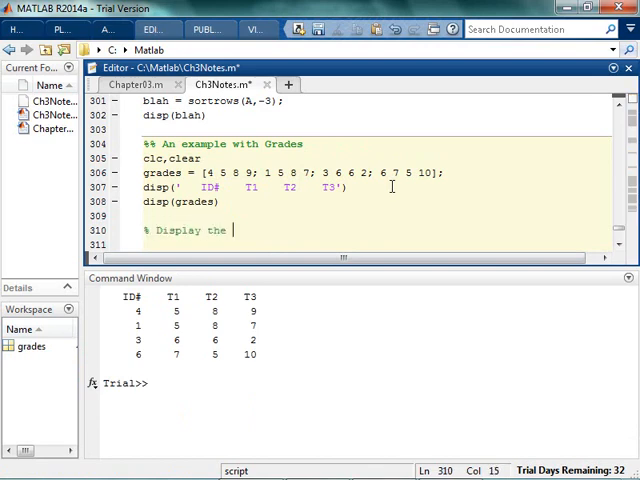
text(grades in ord)
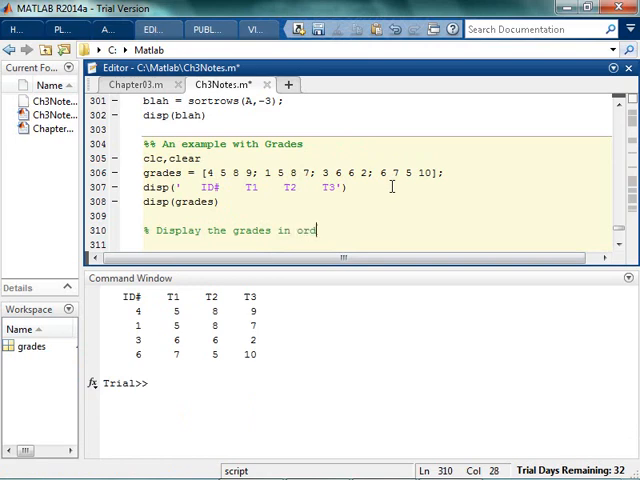
text(er, sorted by ID number, starting with 1.)
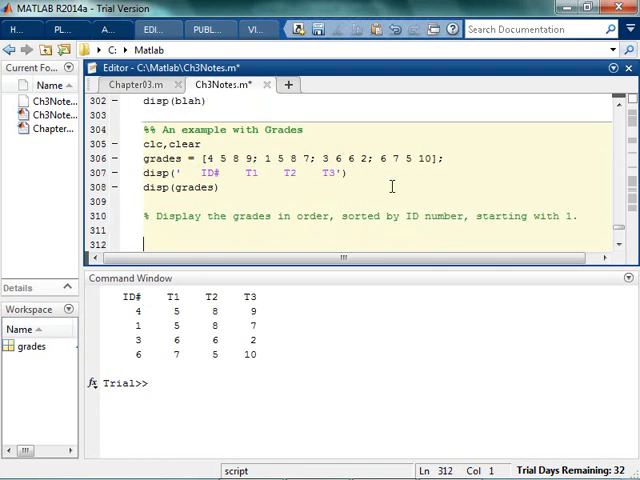
Write the comment asking to display grades sorted by Test 3 in descending order.
text(% Display the gra)
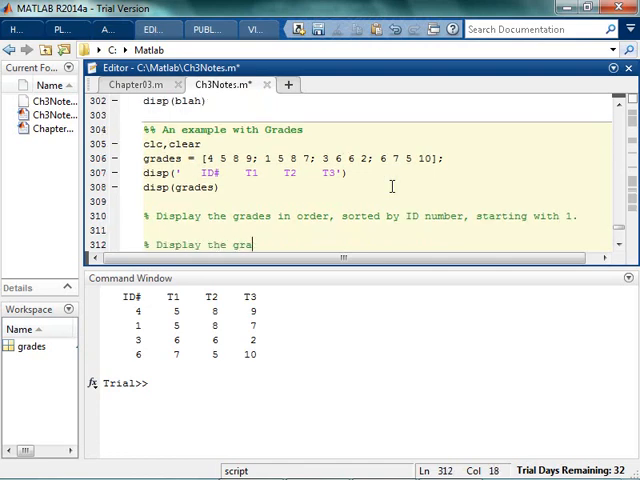
text(des so)
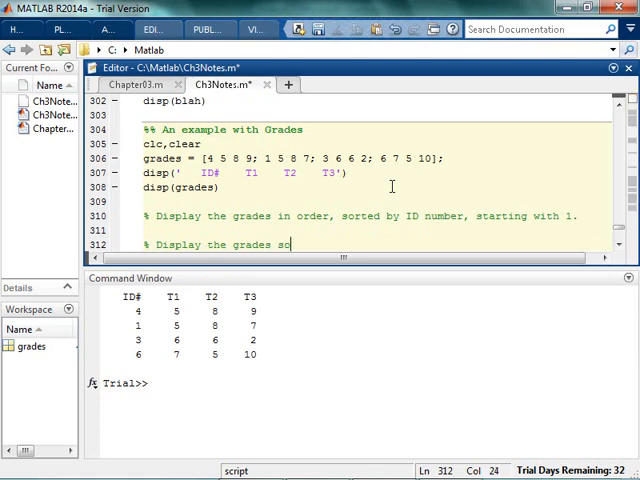
text(rted by Test 3)
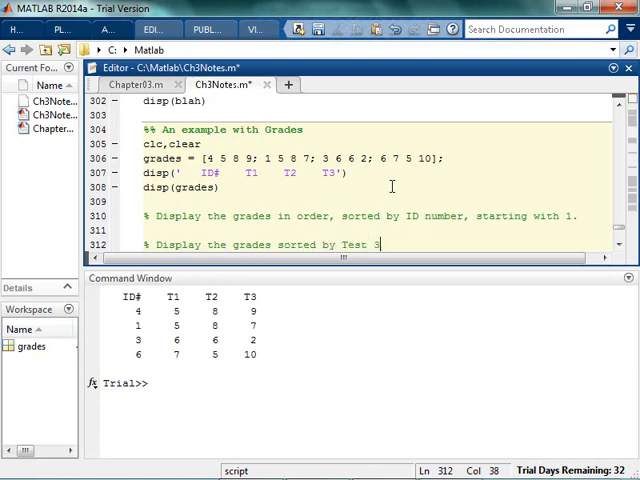
text(, in desc)
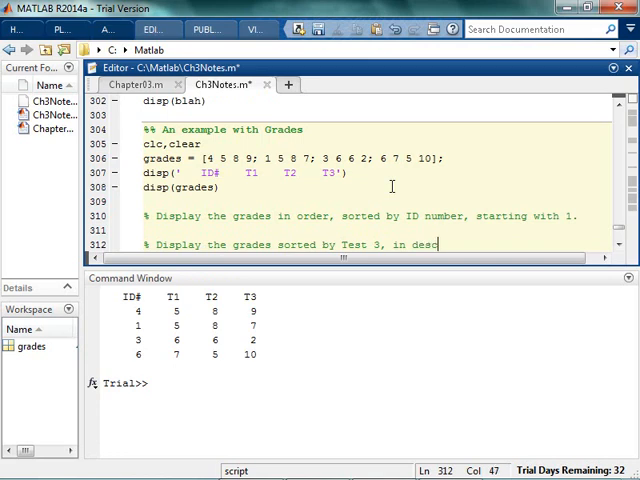
text(ending order.)
text(%)
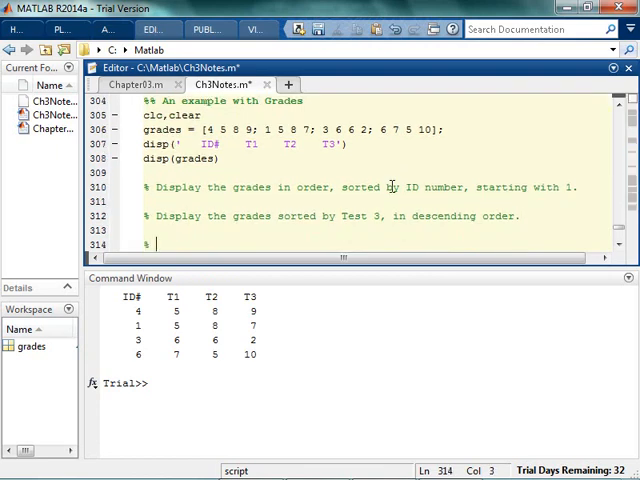
Write the comment asking to display grades sorted by Test 2 in ascending order.
text(Display the grades sorted by)
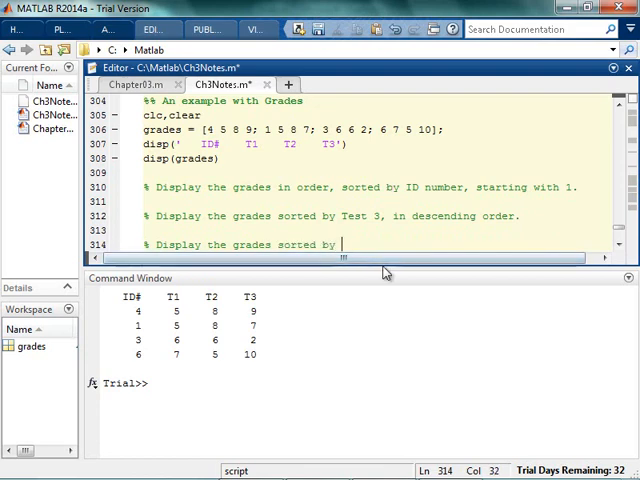
text(Test 2, in)
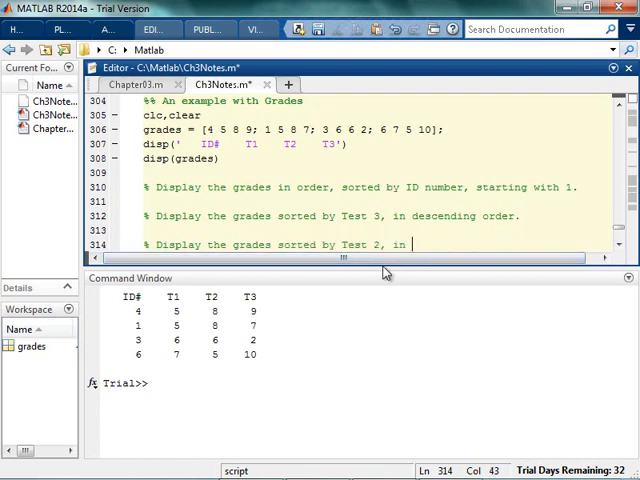
text(ascending order.)
click(374, 200)
text(A1 =)
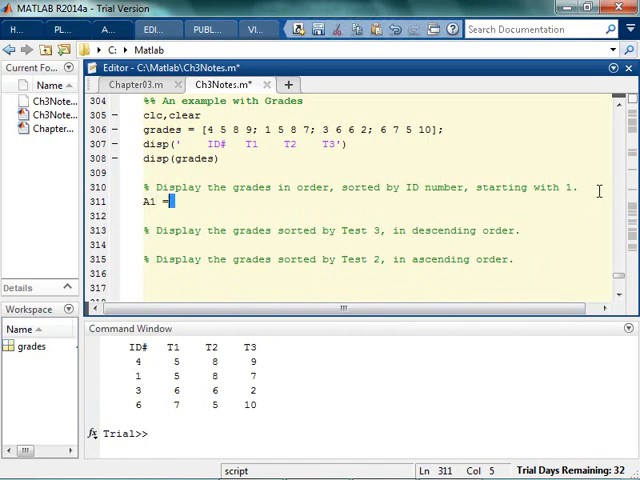
Solve the first exercise with answer1 = sortrows(grades).
text(answer1)
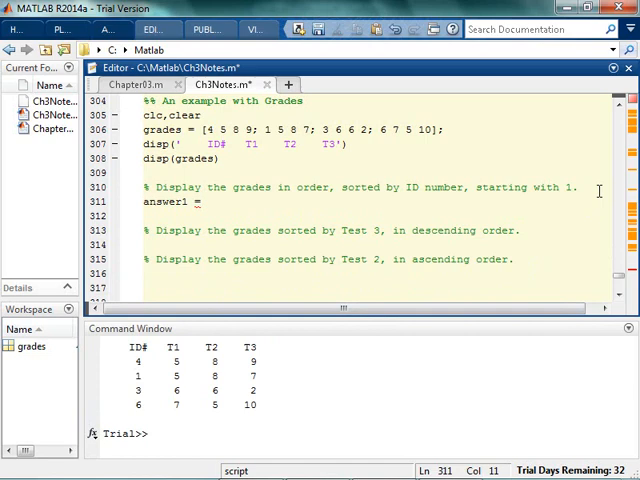
text(sortrow)
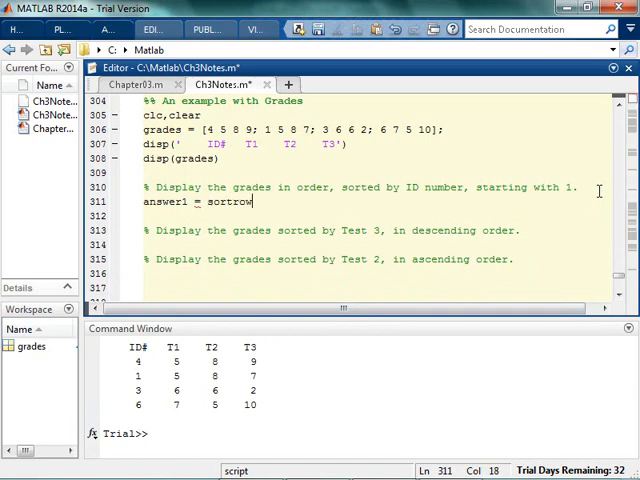
text((grades)
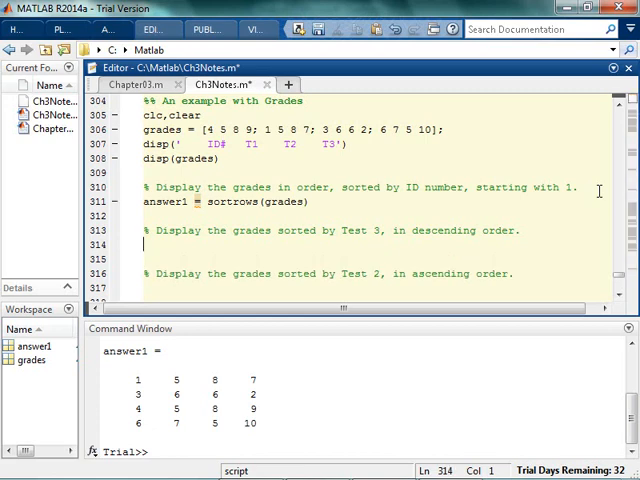
Solve the second exercise with answer2 = sortrows(grades, -4).
text(answer2 =)
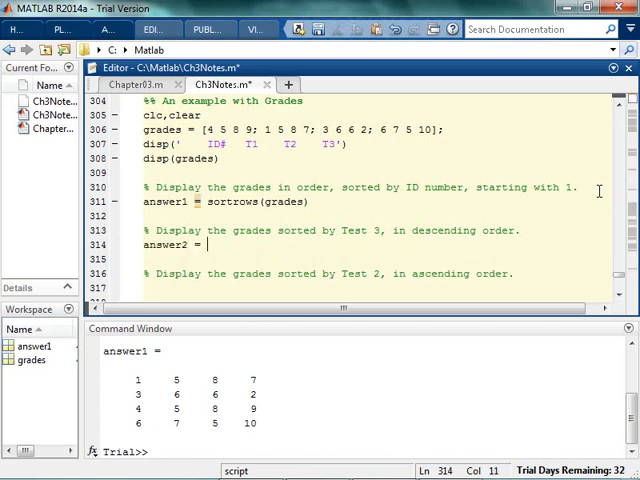
text(sortrows()
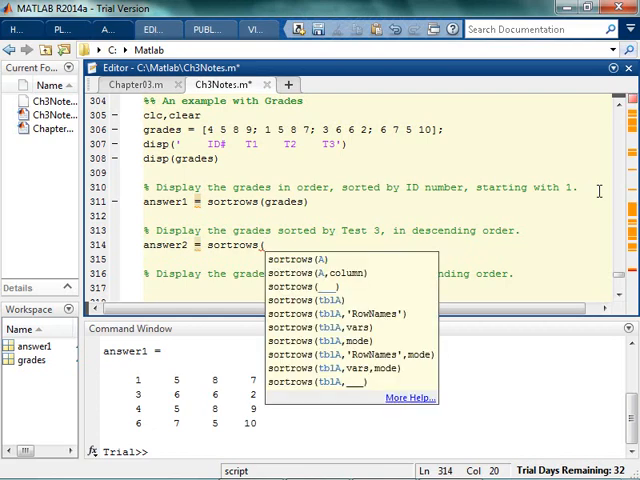
text(grades, -3)
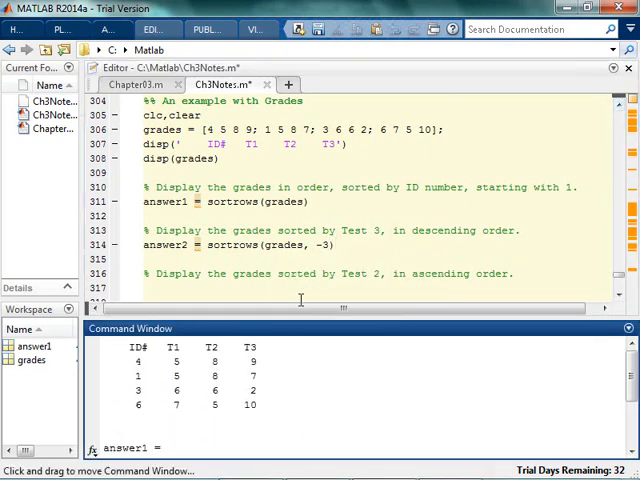
text(4)
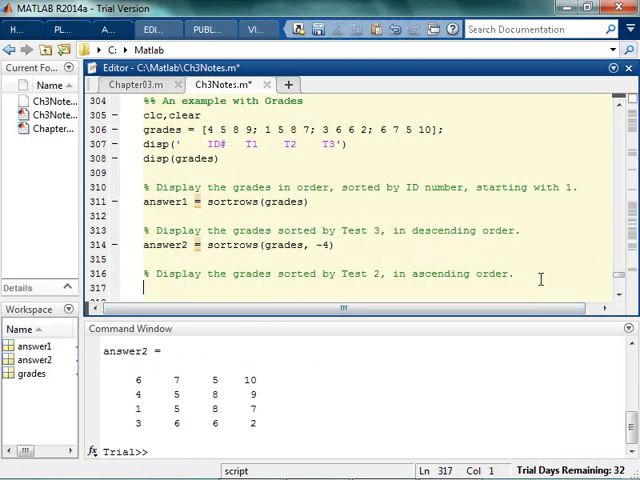
Solve the third exercise with answer3 = sortrows(grades, 3) and display it.
text(answer3 = sort)
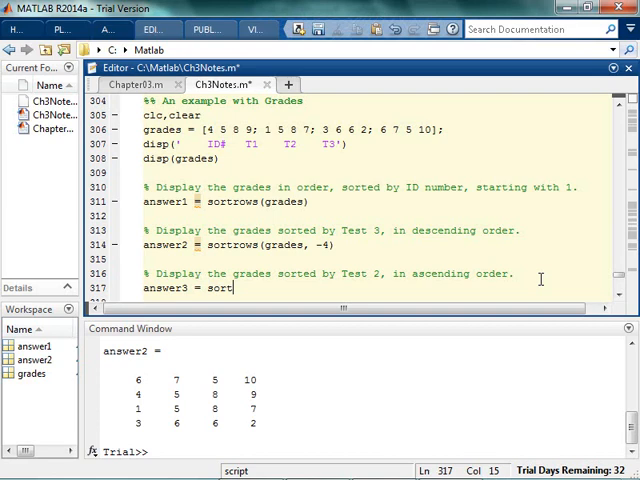
text(rows()
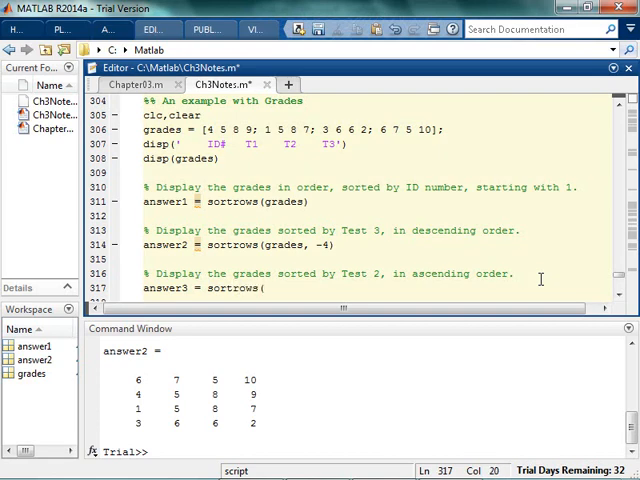
text(grades, 2)
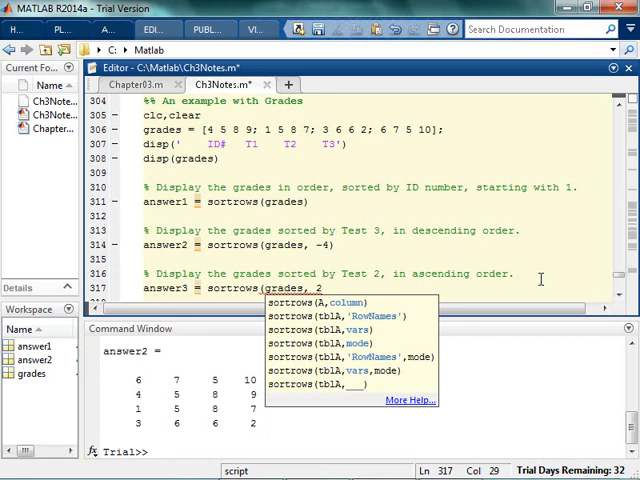
text(3))
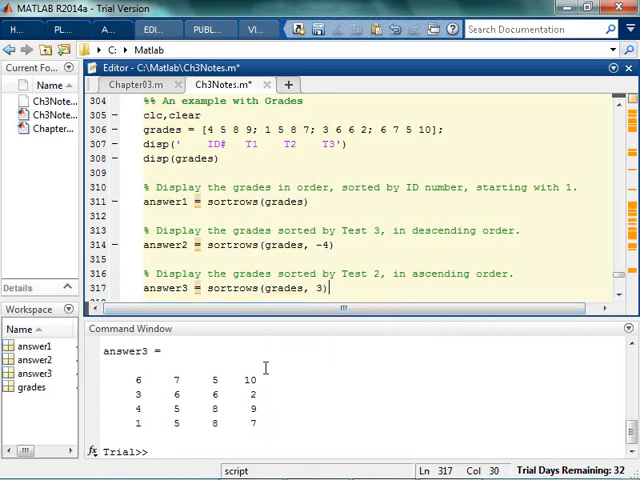
mouse_move(212, 410)
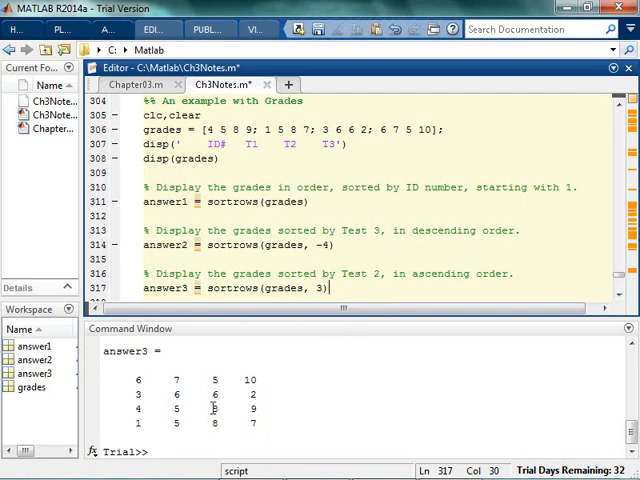